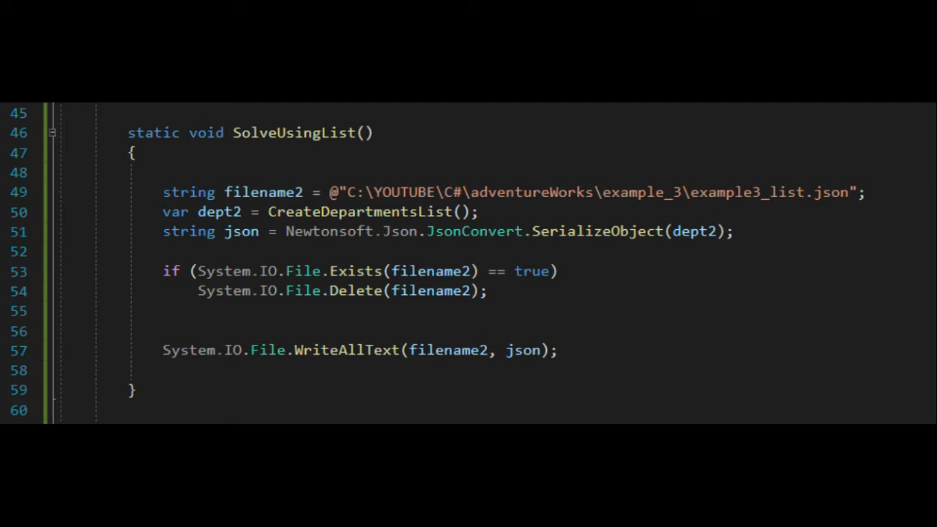
Type 'public string Version { get; set; }' into AdventureWorksList, matching the JSON Version key
{"action": "scroll", "scroll_direction": "down", "scroll_amount": 3}
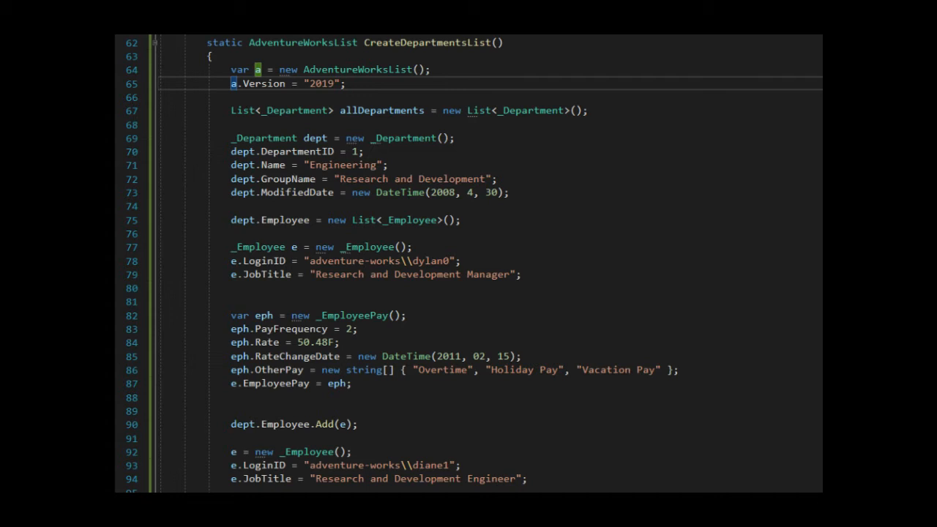
{"action": "scroll", "scroll_direction": "down", "scroll_amount": 3}
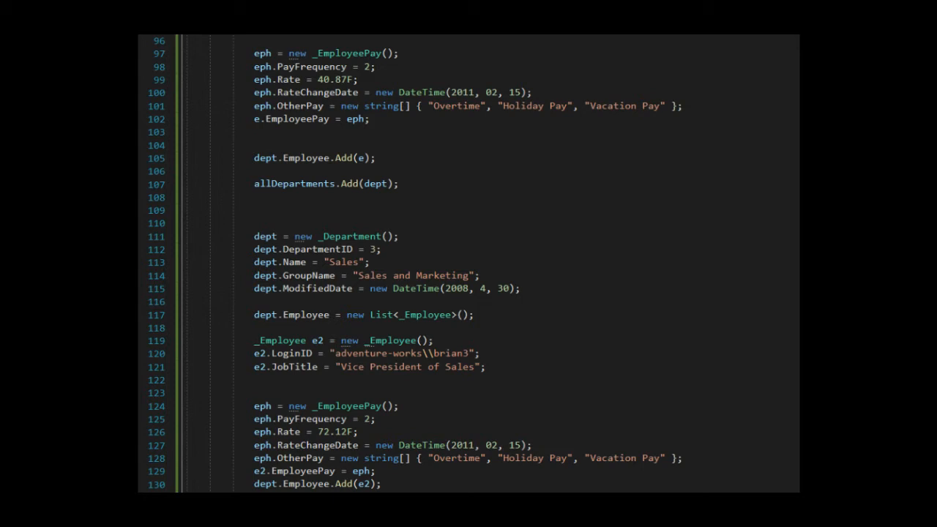
{"action": "scroll", "scroll_direction": "down", "scroll_amount": 3}
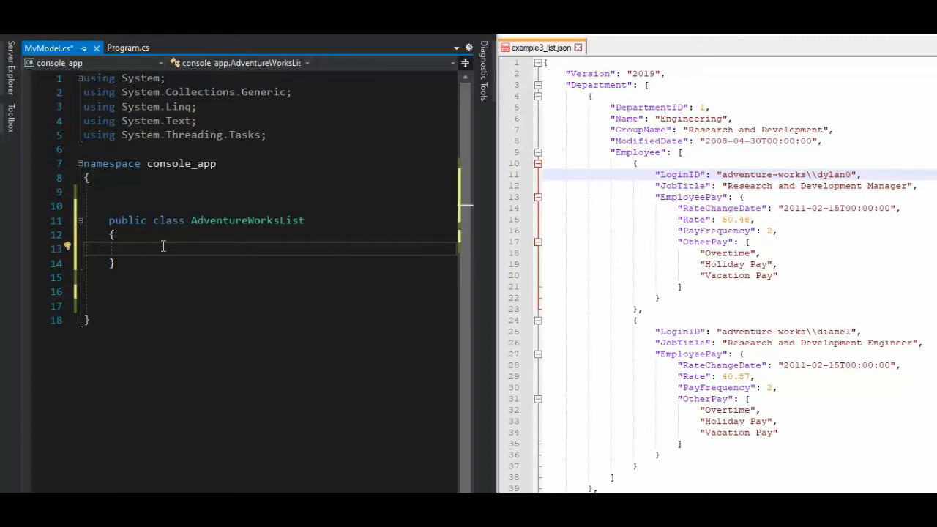
{"action": "double_click", "coordinate": [246, 219]}
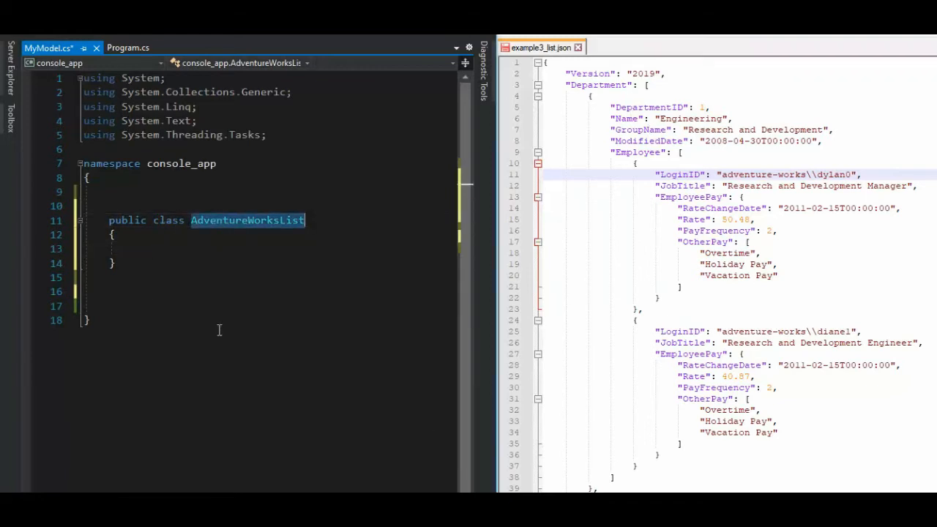
{"action": "mouse_move", "coordinate": [247, 221]}
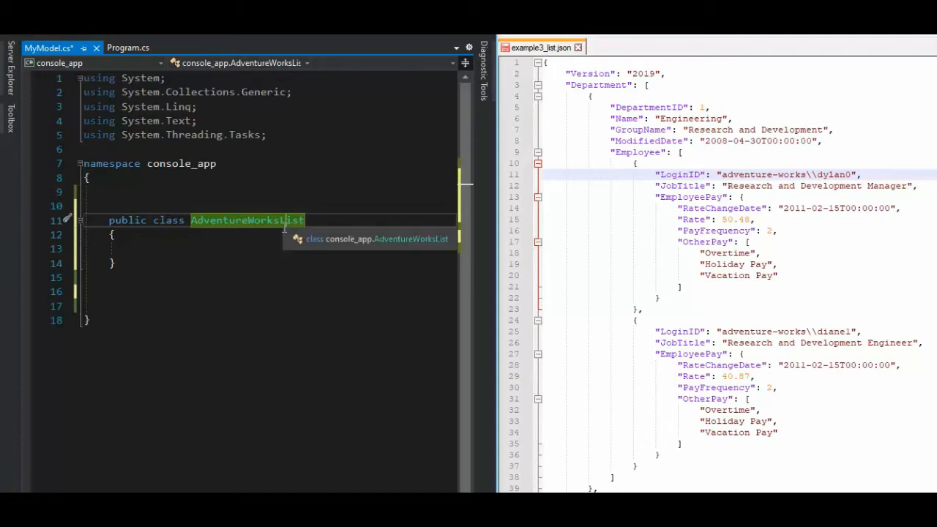
{"action": "mouse_move", "coordinate": [363, 210]}
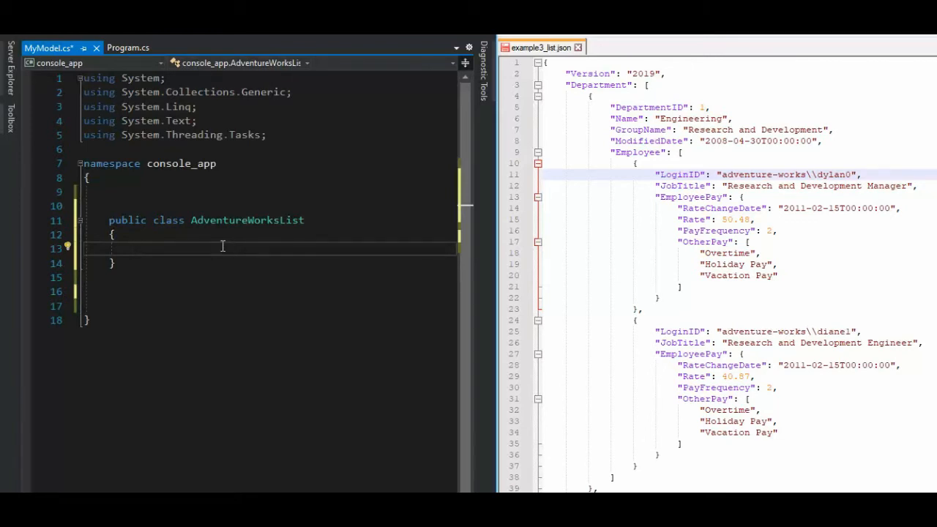
{"action": "mouse_move", "coordinate": [247, 272]}
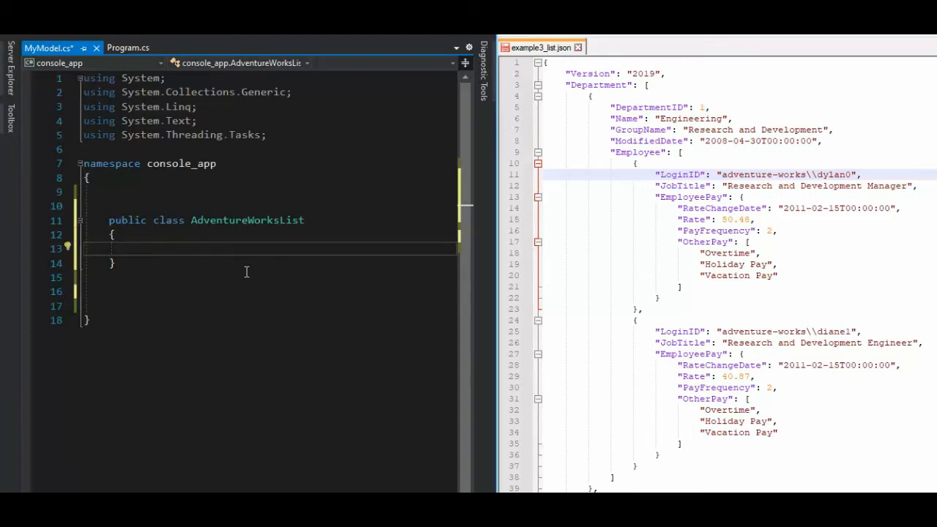
{"action": "type", "text": "public s"}
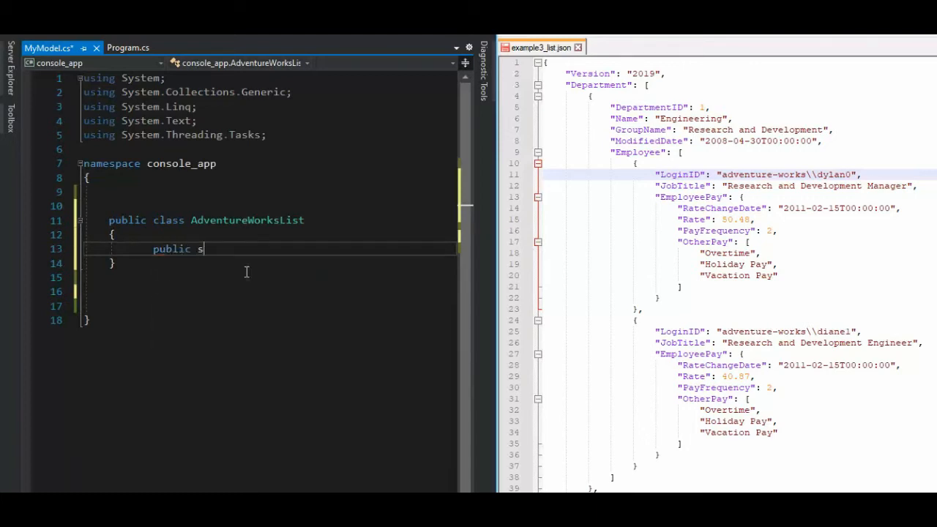
{"action": "type", "text": "tring Ver"}
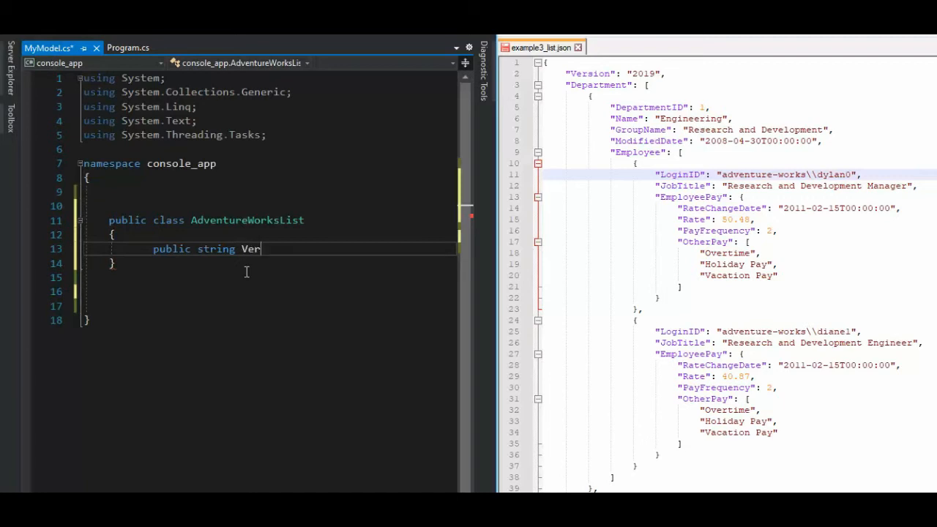
{"action": "type", "text": "sion { get; set;"}
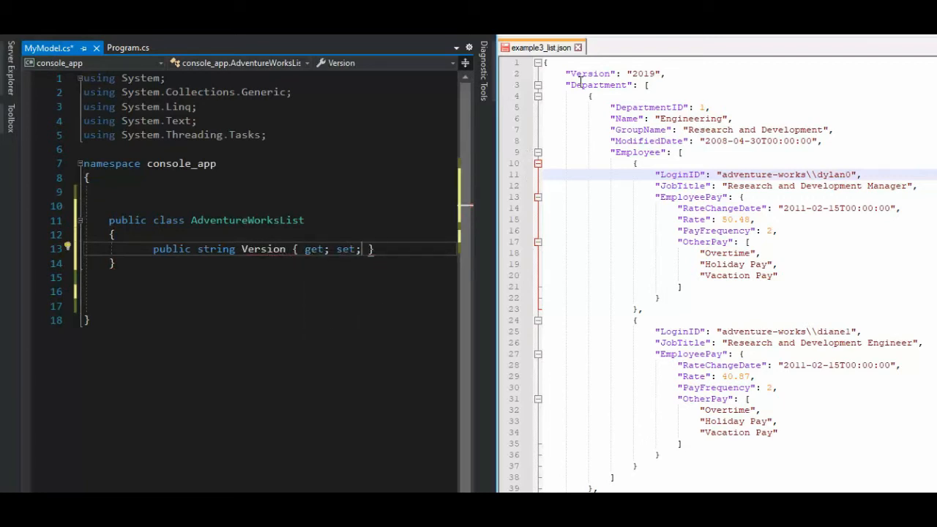
{"action": "double_click", "coordinate": [589, 73]}
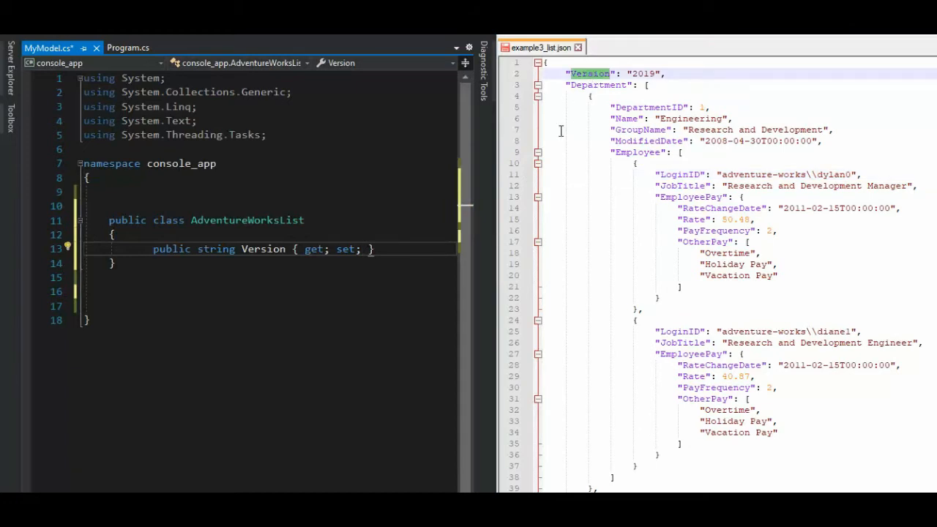
{"action": "double_click", "coordinate": [262, 249]}
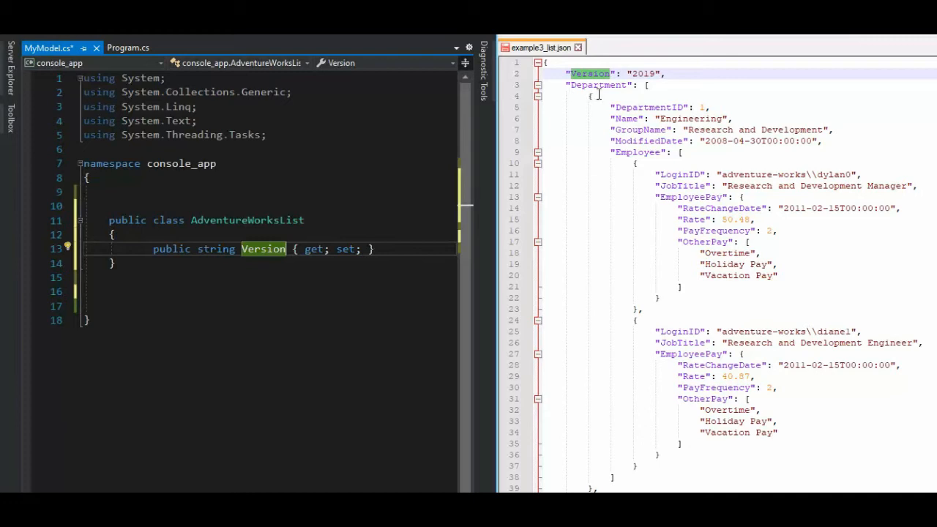
{"action": "mouse_move", "coordinate": [595, 93]}
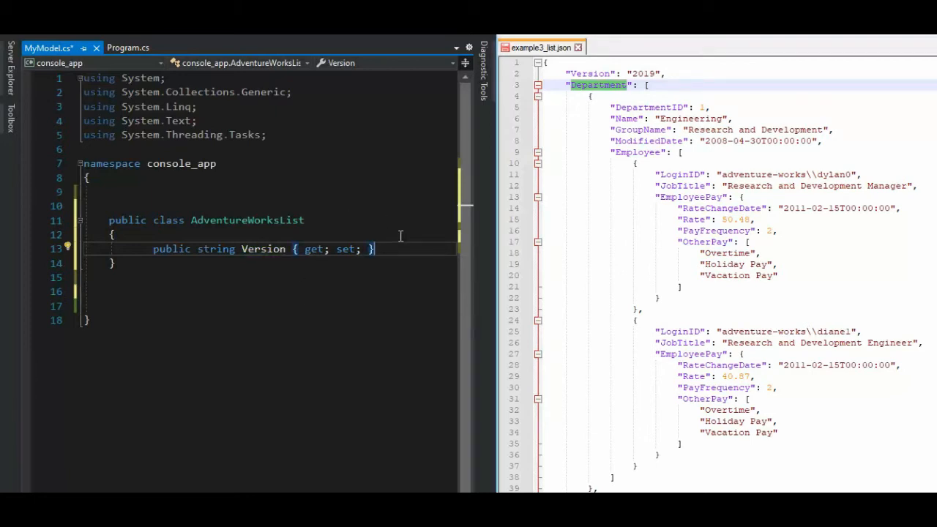
{"action": "key", "text": "enter"}
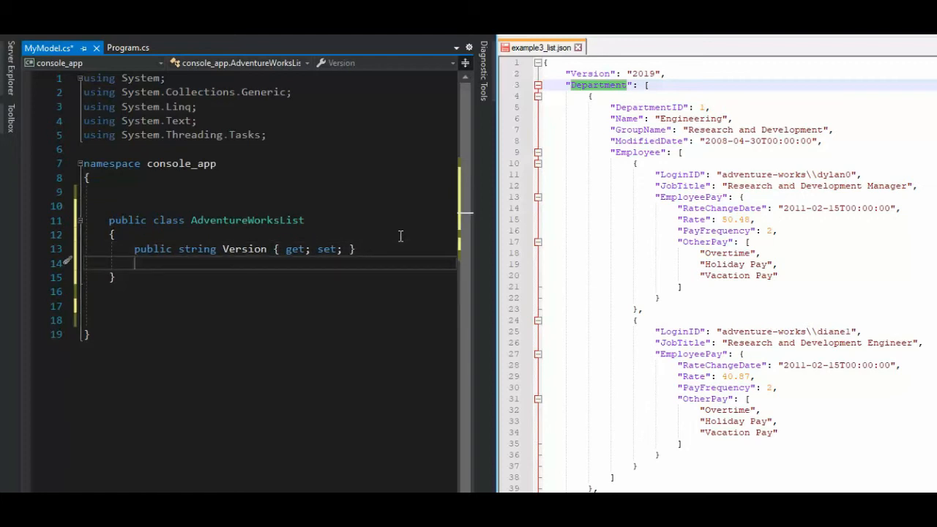
Add 'public List<_Department> Department { get; set; }' below Version, leaving _Department undefined
{"action": "type", "text": "public List<>"}
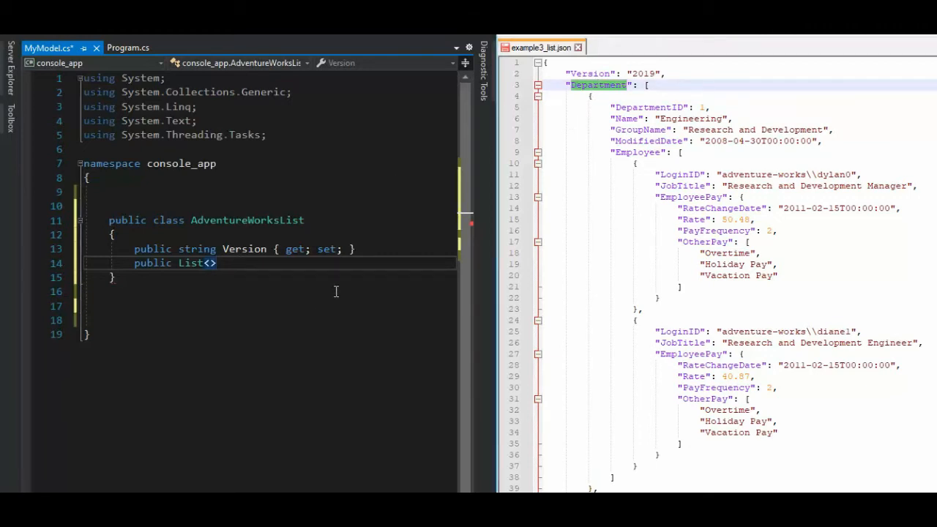
{"action": "type", "text": "Department { get; set;"}
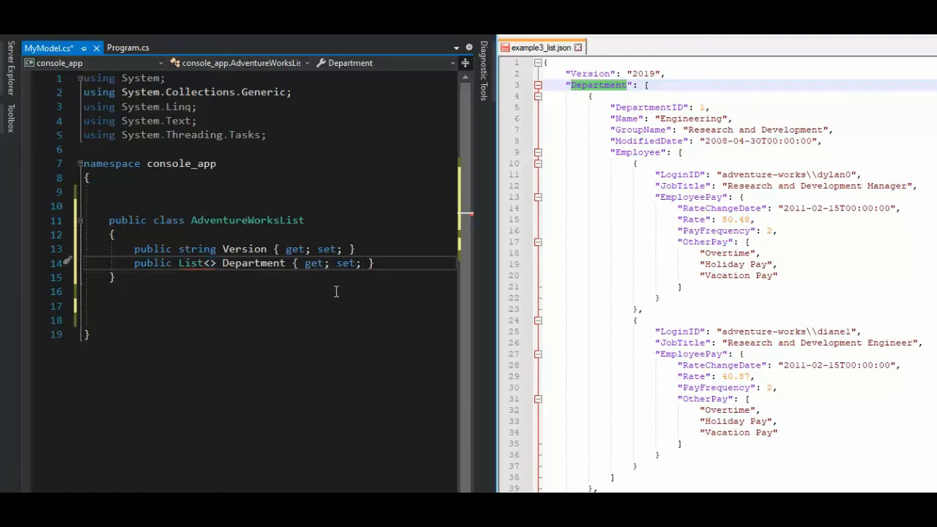
{"action": "type", "text": "_Department"}
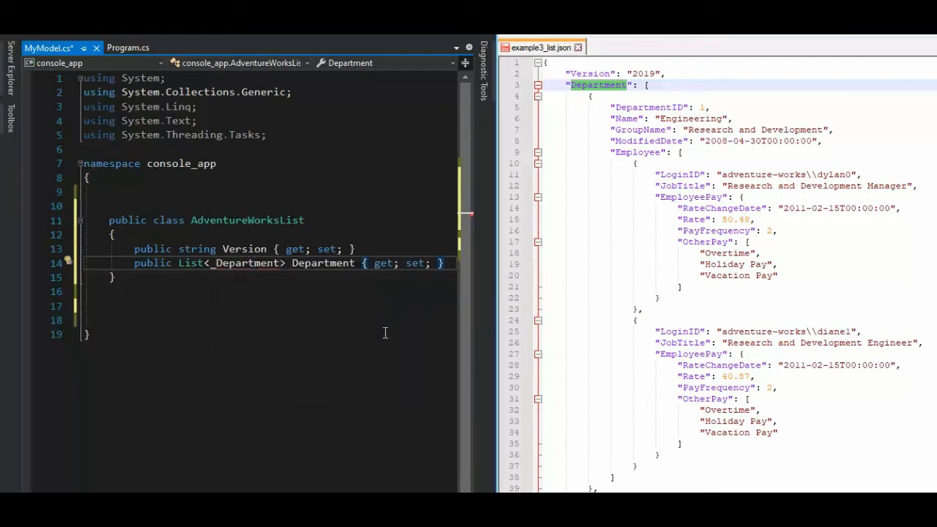
{"action": "mouse_move", "coordinate": [190, 263]}
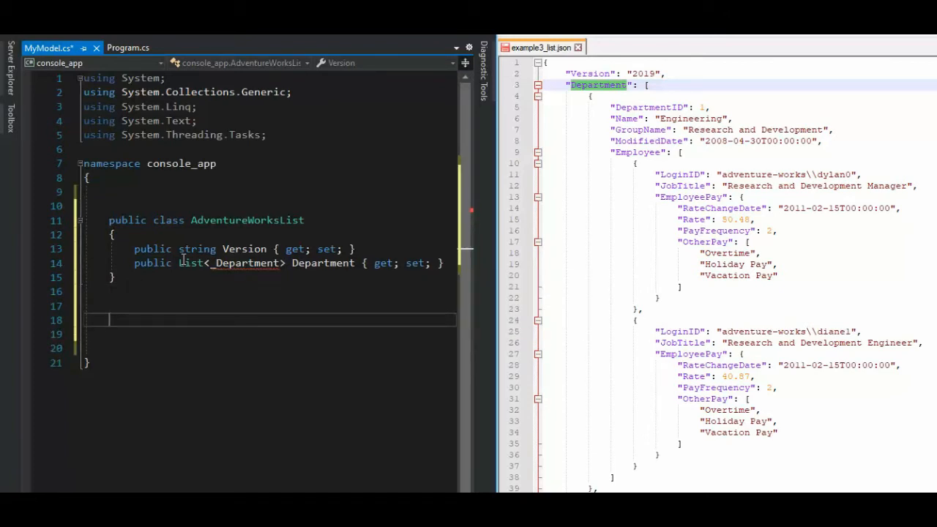
{"action": "mouse_move", "coordinate": [298, 300]}
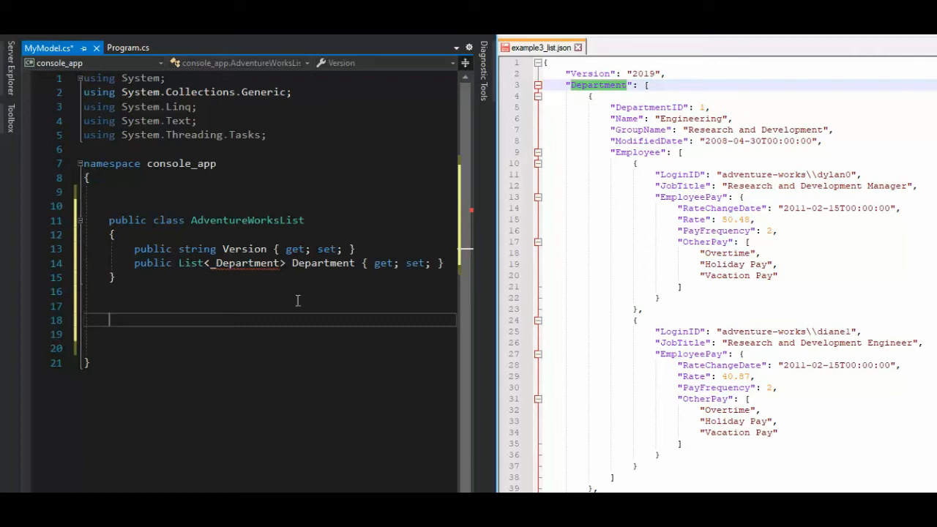
{"action": "mouse_move", "coordinate": [236, 272]}
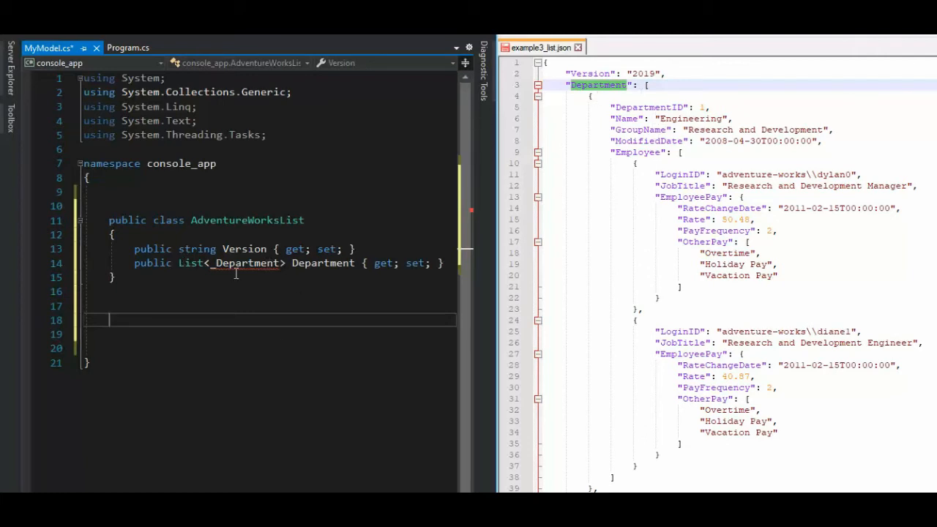
{"action": "double_click", "coordinate": [245, 263]}
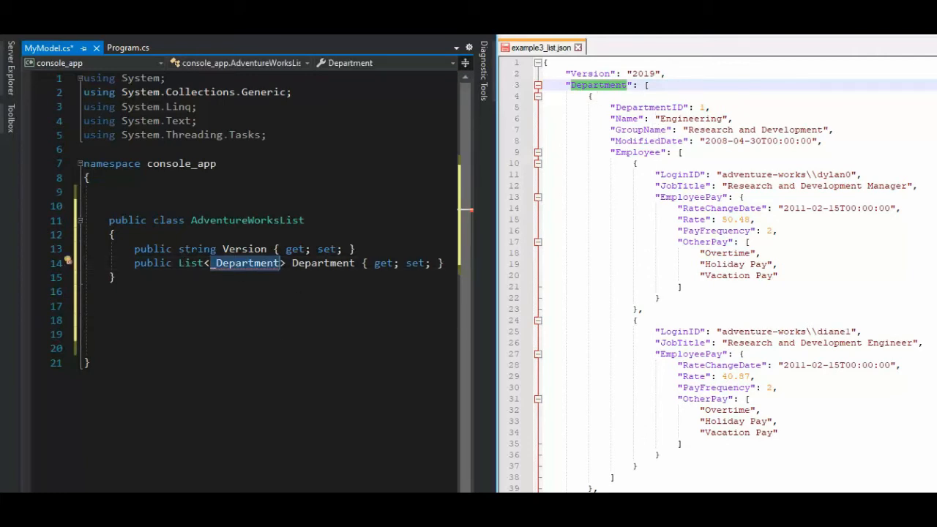
{"action": "left_click", "coordinate": [113, 334]}
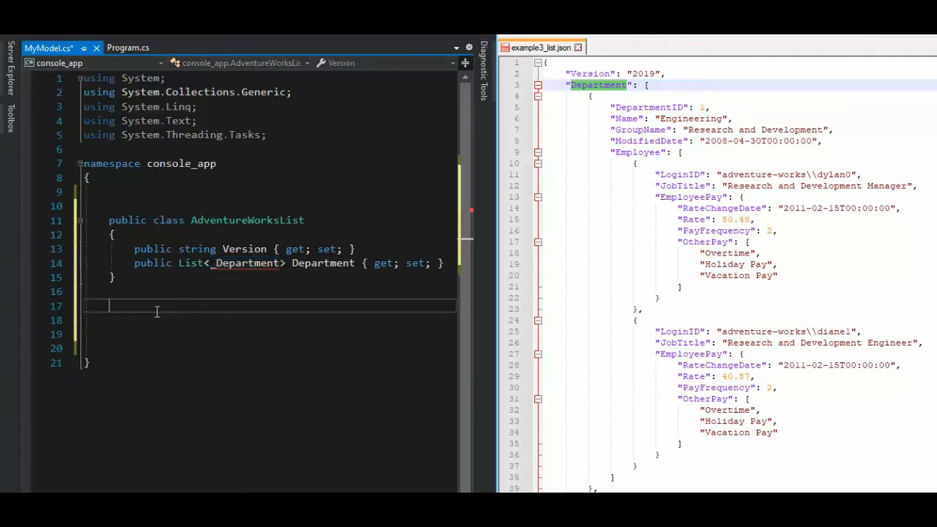
Declare a public _Department class below AdventureWorksList
{"action": "type", "text": "public class"}
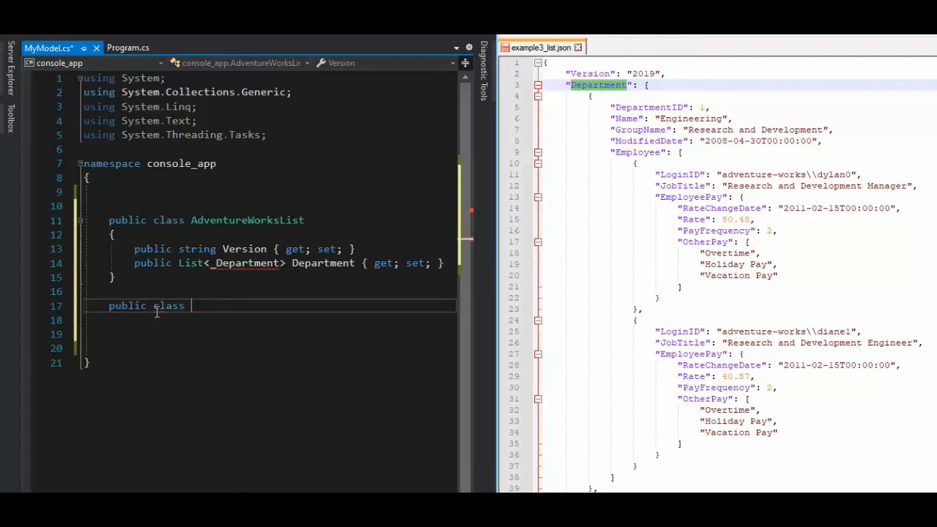
{"action": "type", "text": "D"}
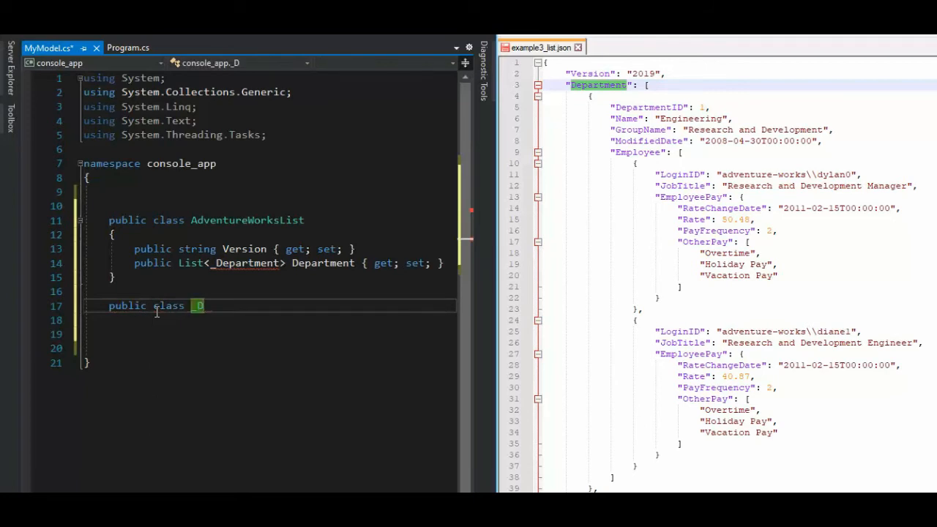
{"action": "type", "text": "_Departm"}
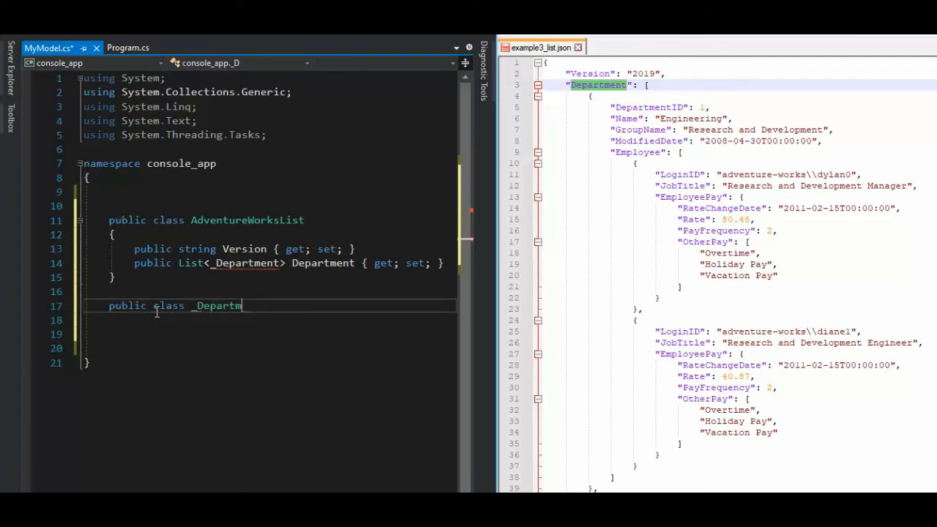
{"action": "type", "text": "ent"}
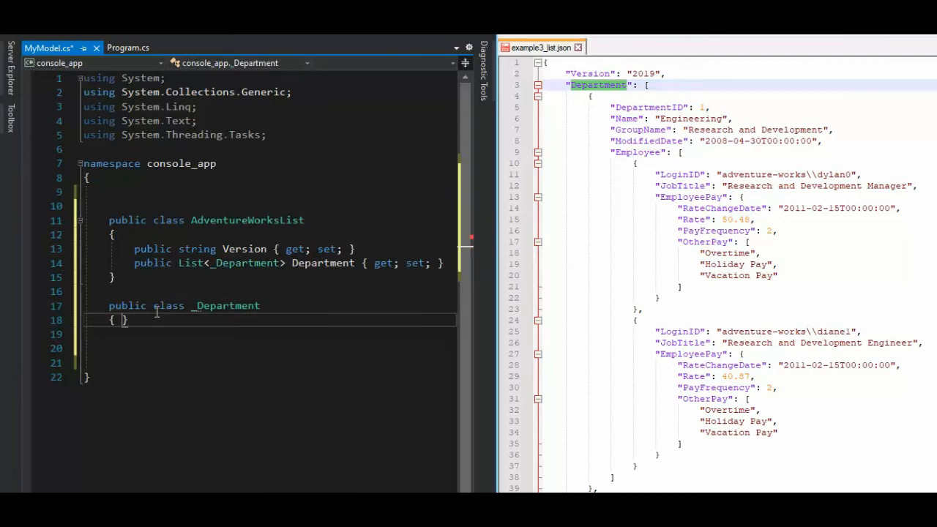
{"action": "key", "text": "Enter"}
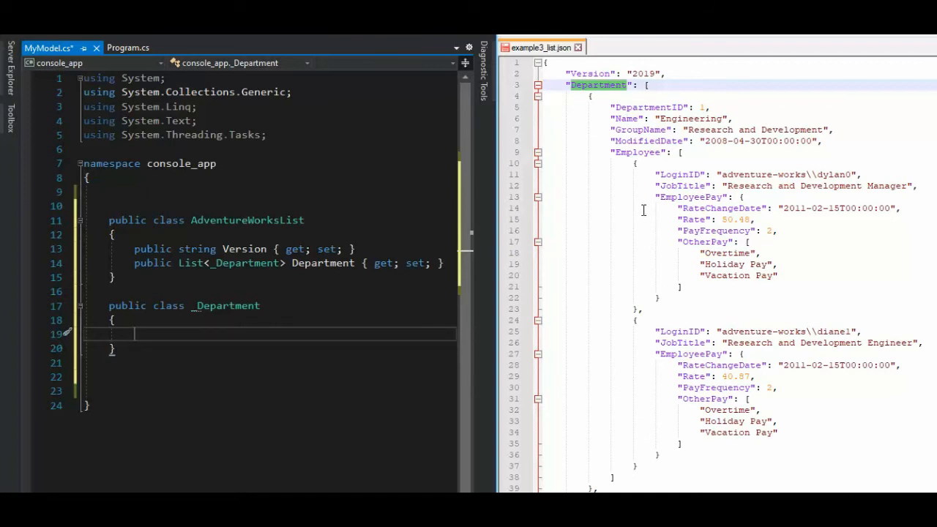
Add int DepartmentID, string Name, string GroupName and DateTime ModifiedDate properties to _Department
{"action": "double_click", "coordinate": [648, 106]}
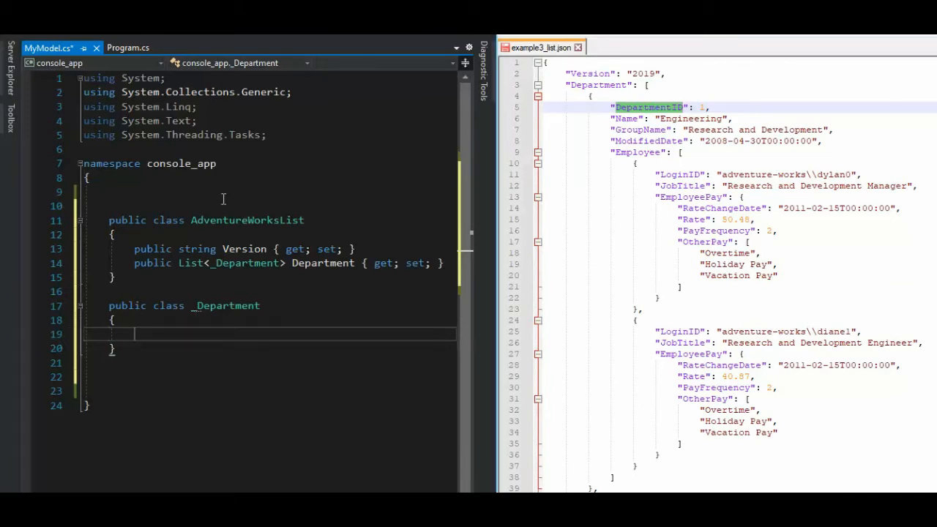
{"action": "type", "text": "public int DepartmentID { get;"}
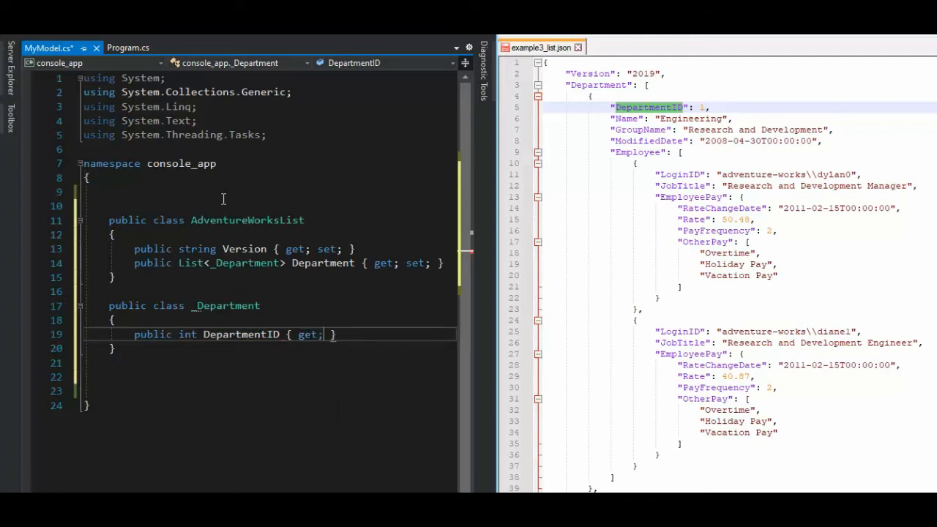
{"action": "type", "text": "set;"}
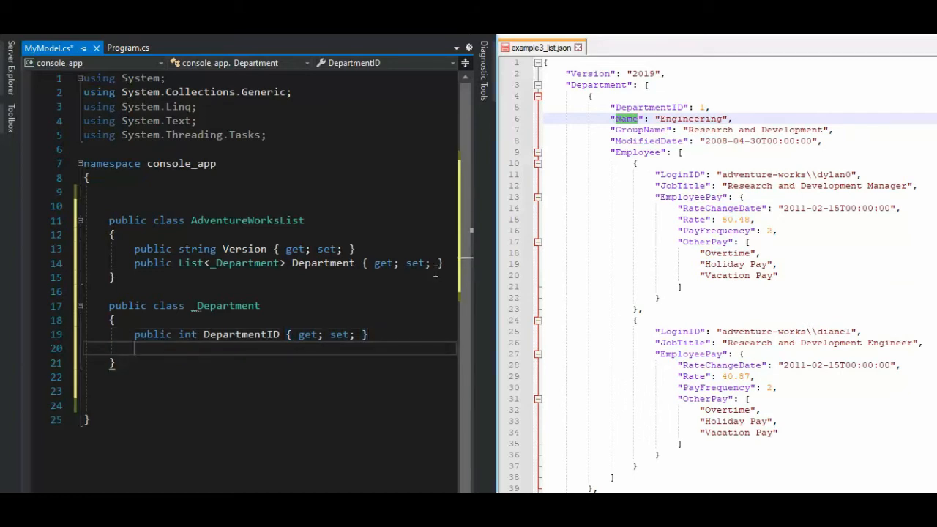
{"action": "type", "text": "public string Name { get; set;"}
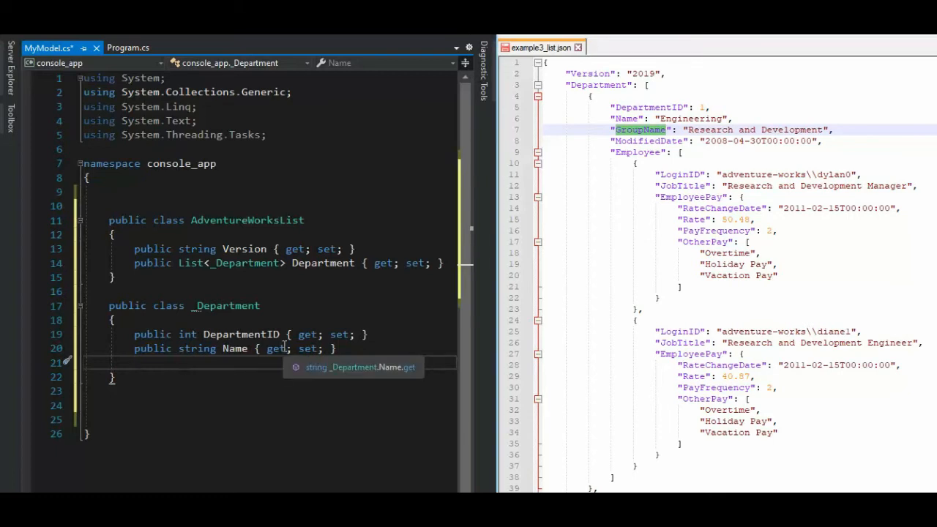
{"action": "type", "text": "public string"}
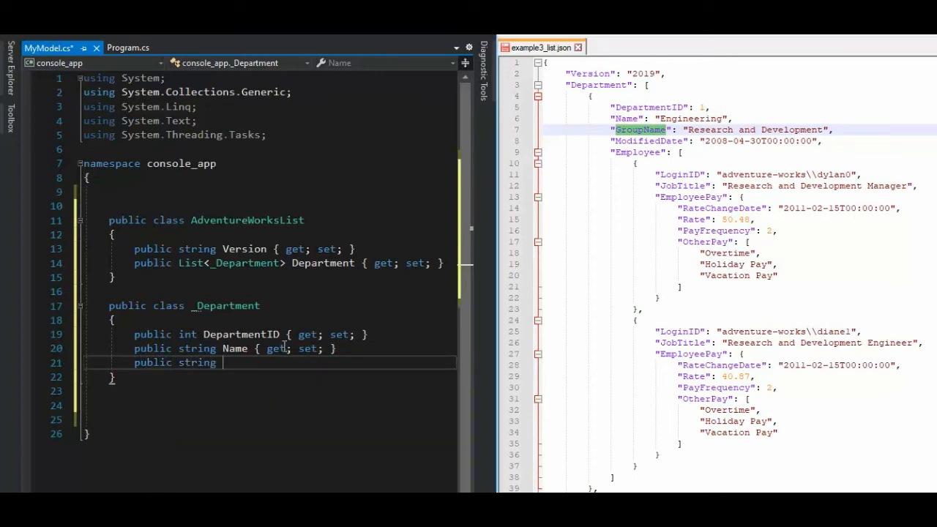
{"action": "type", "text": "GroupName { get;s"}
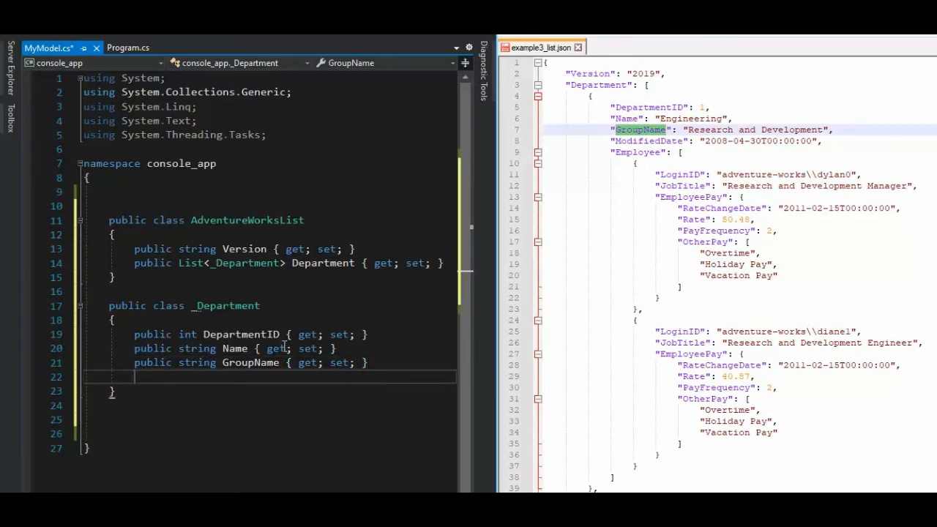
{"action": "left_click", "coordinate": [648, 140]}
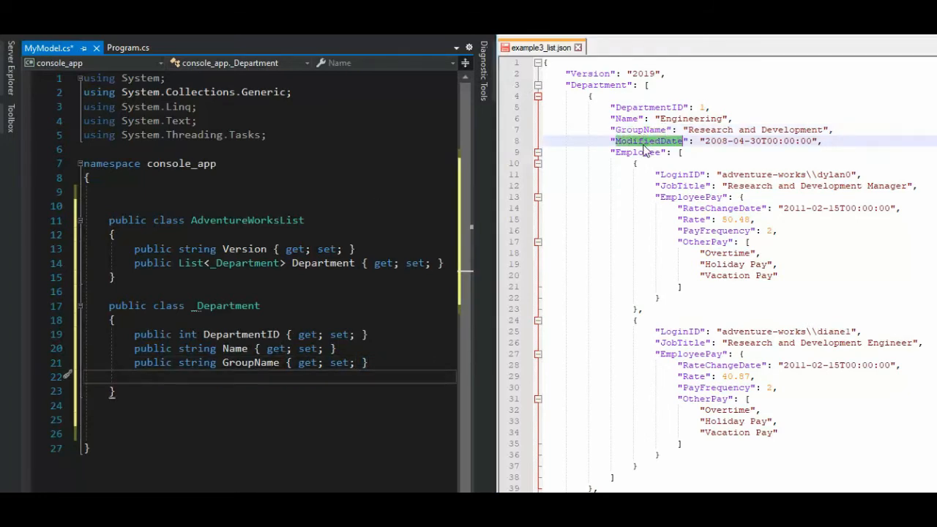
{"action": "mouse_move", "coordinate": [162, 379]}
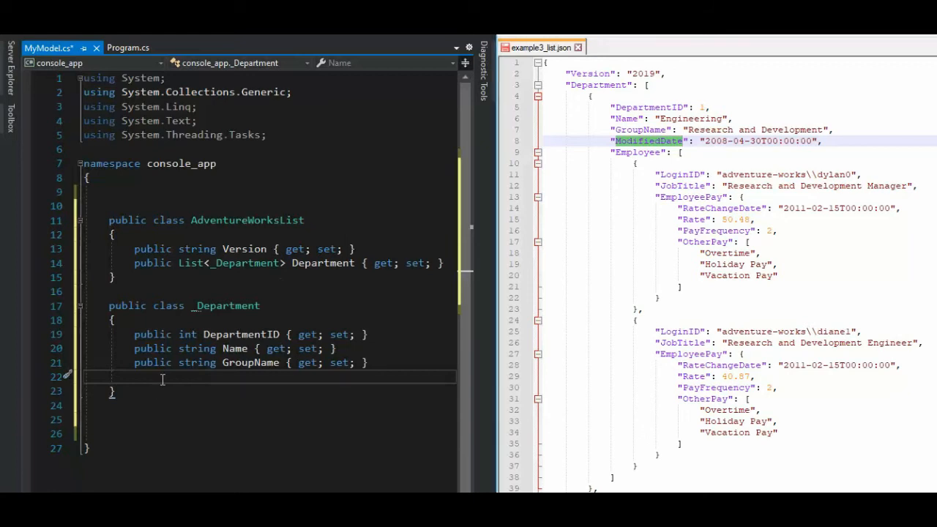
{"action": "type", "text": "public"}
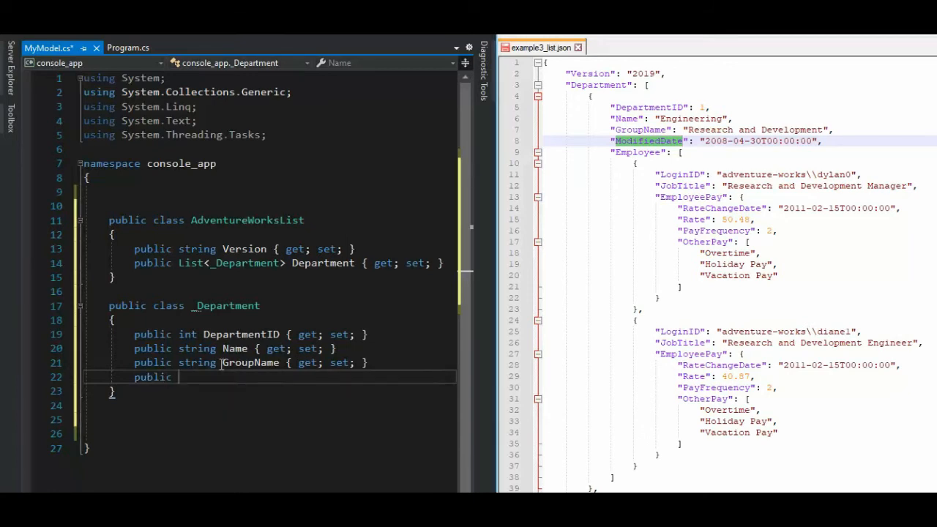
{"action": "type", "text": "string ModifiedDate"}
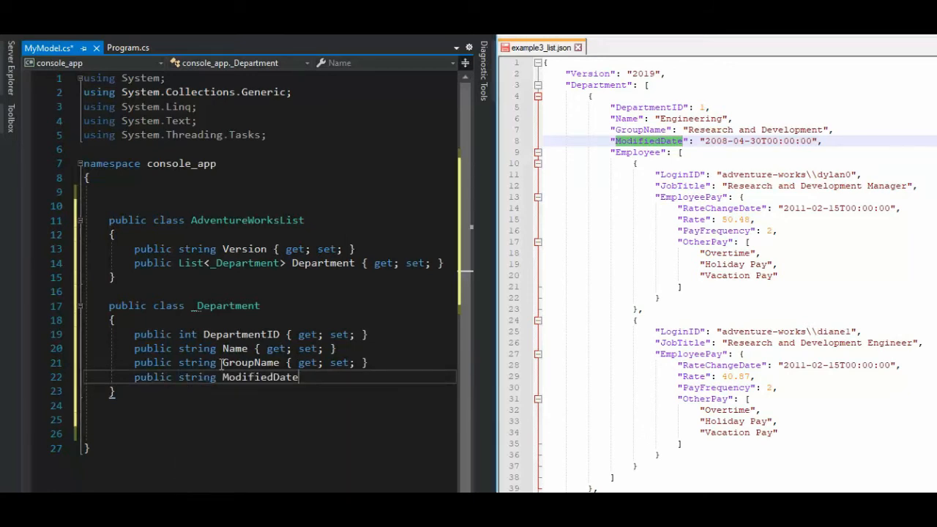
{"action": "type", "text": "{ get; set; }"}
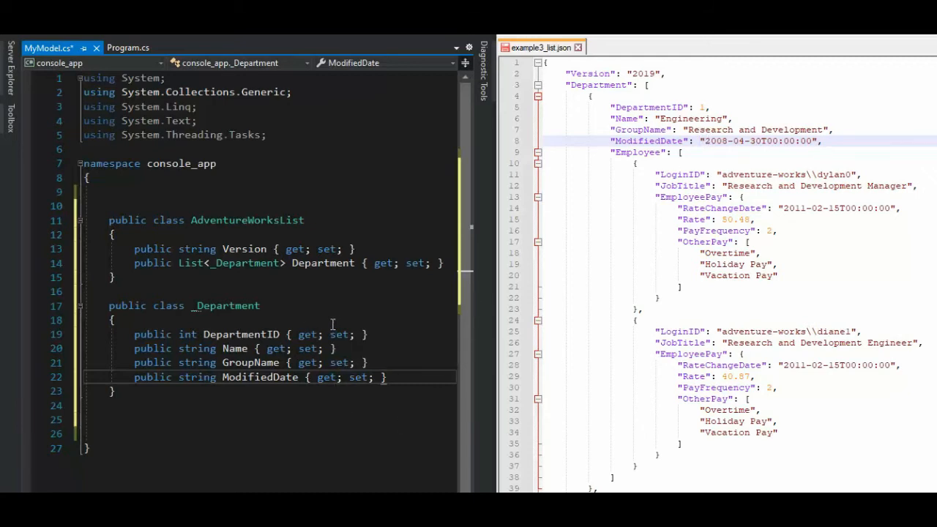
{"action": "mouse_move", "coordinate": [196, 377]}
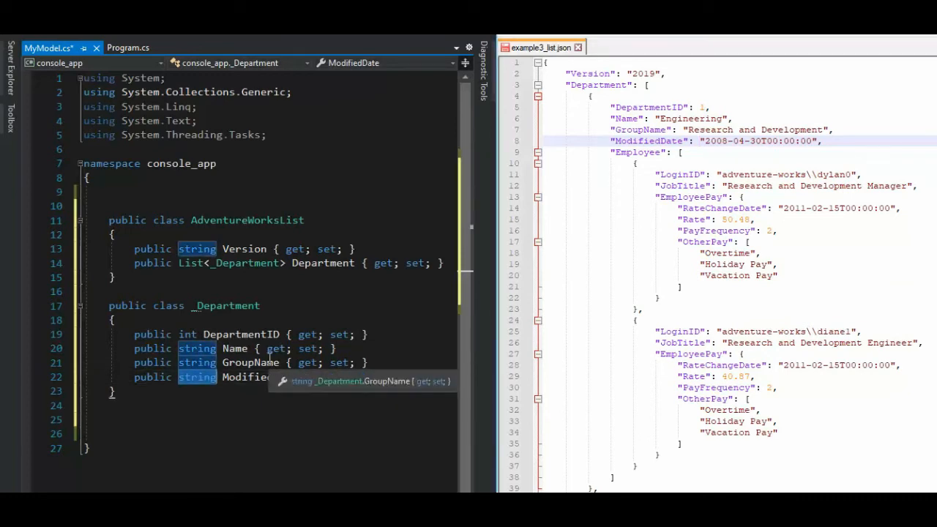
{"action": "type", "text": "DateTime"}
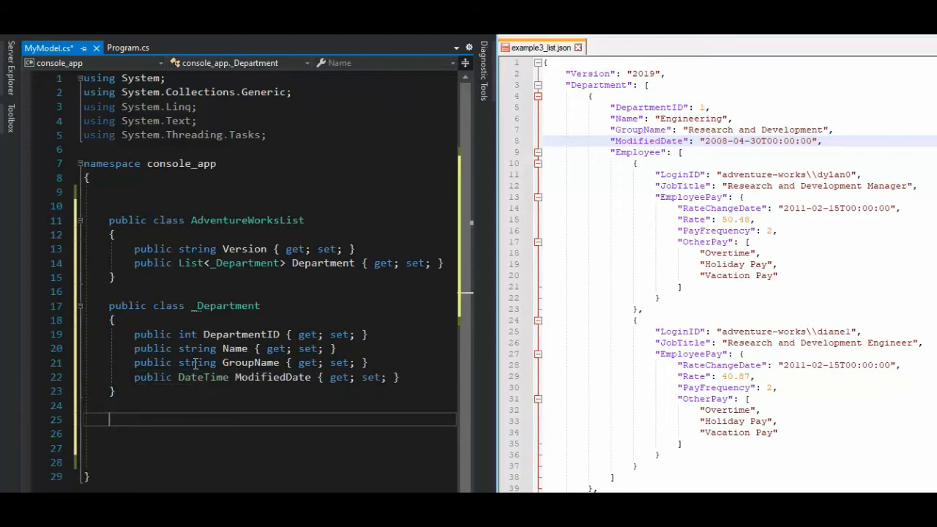
Type 'public class _Employee' below the _Department class
{"action": "type", "text": "public c"}
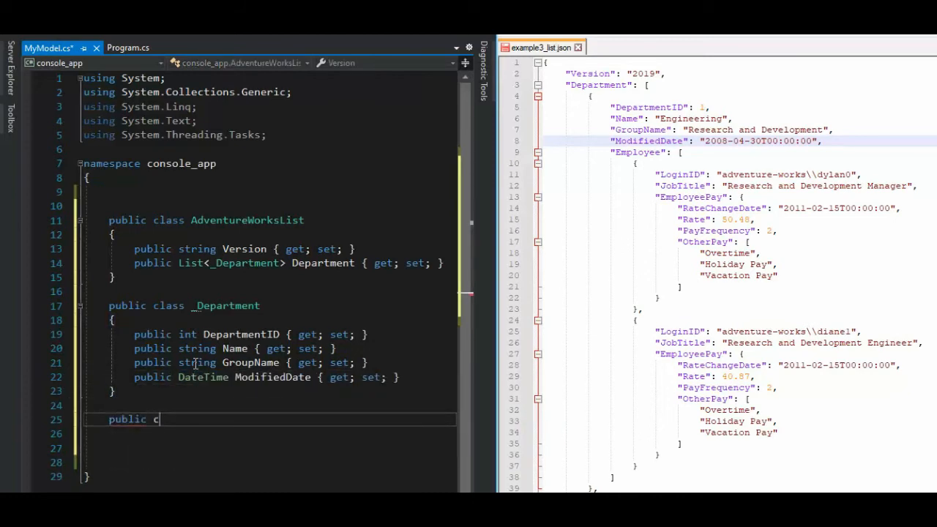
{"action": "type", "text": "lass _Em"}
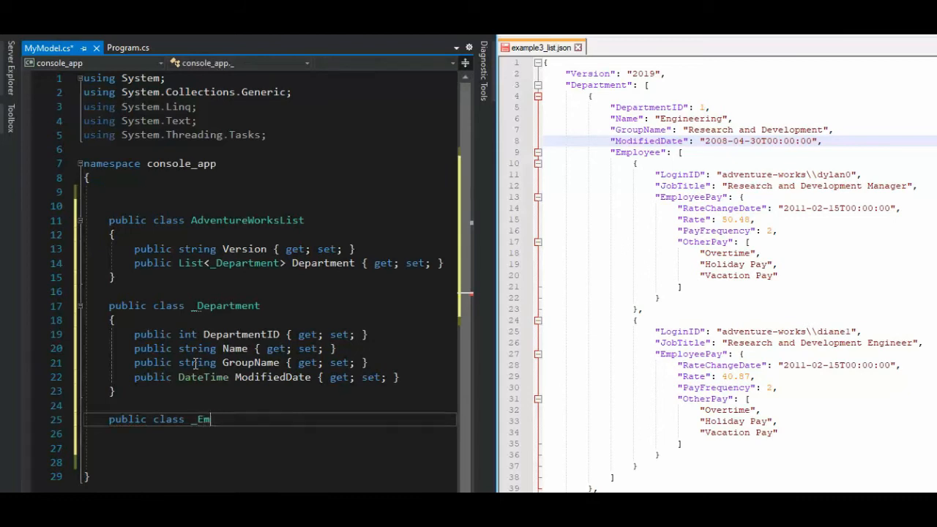
{"action": "type", "text": "ployee"}
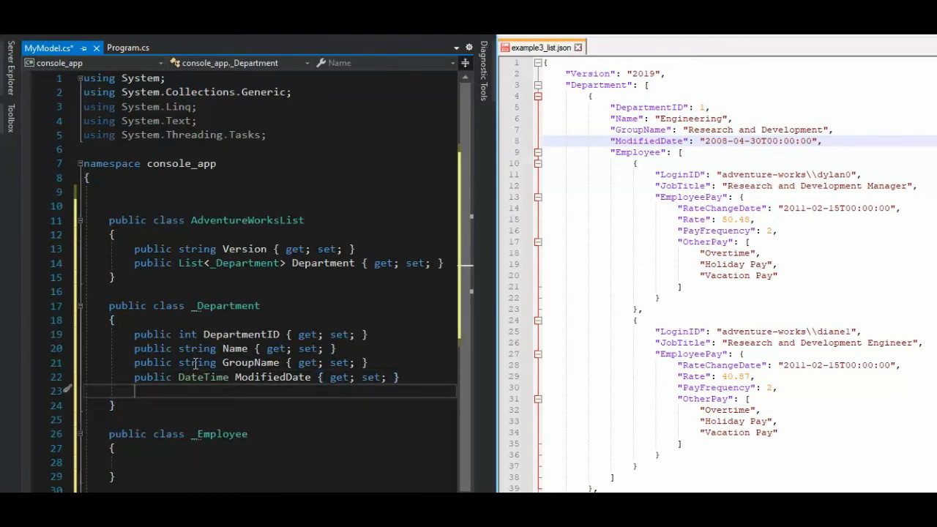
{"action": "mouse_move", "coordinate": [430, 234]}
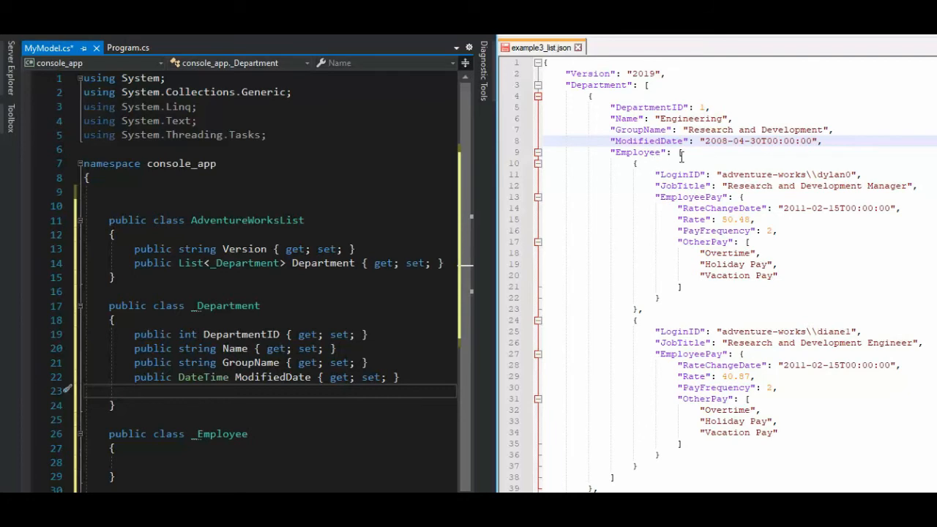
{"action": "mouse_move", "coordinate": [680, 156]}
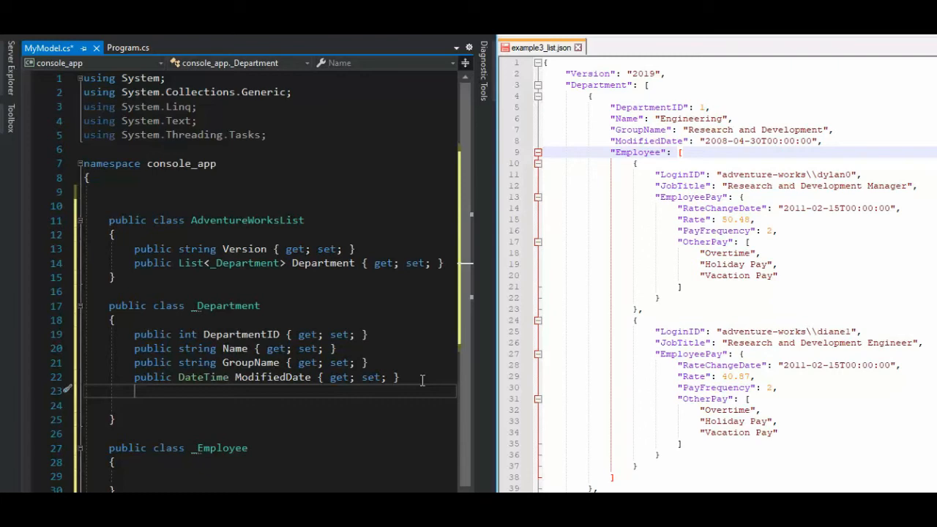
Add 'public List<_Employee> Employee { get; set; }' to the _Department class
{"action": "type", "text": "public List<_Em>"}
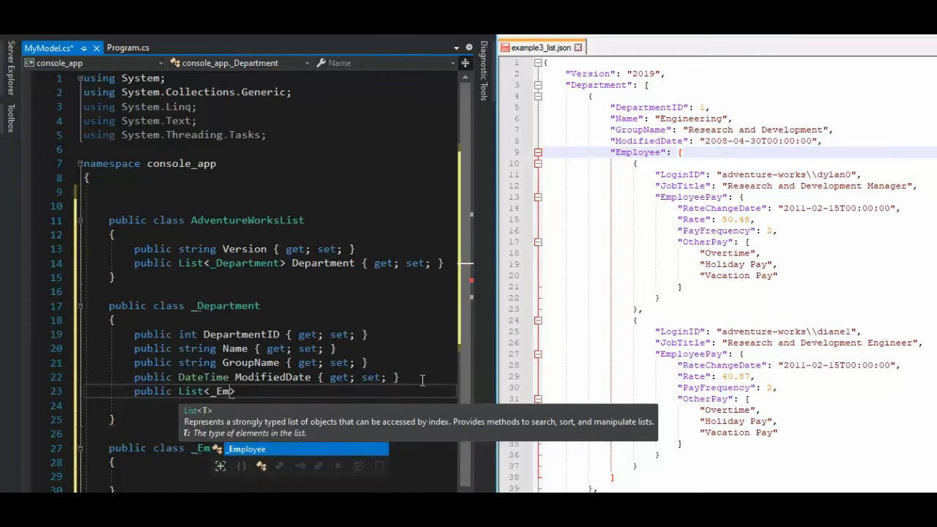
{"action": "type", "text": "_Employee>"}
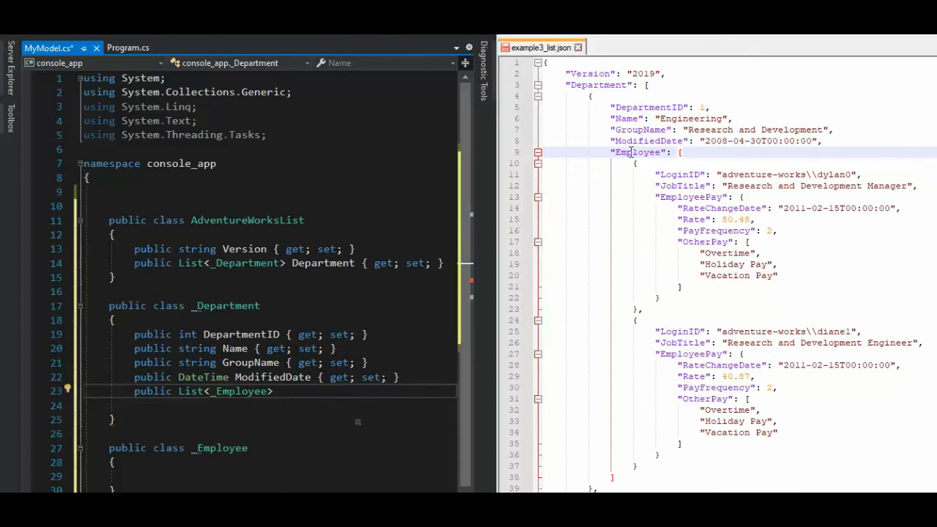
{"action": "double_click", "coordinate": [636, 152]}
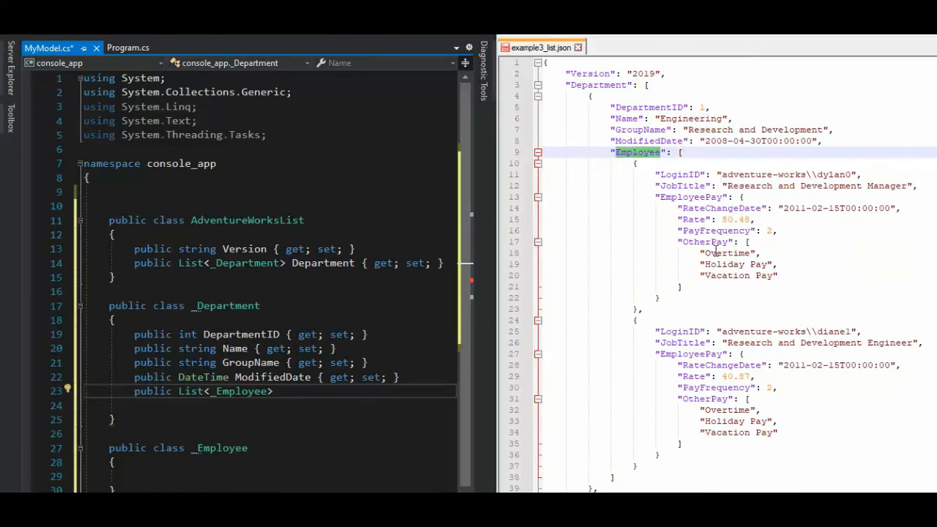
{"action": "type", "text": "Employee"}
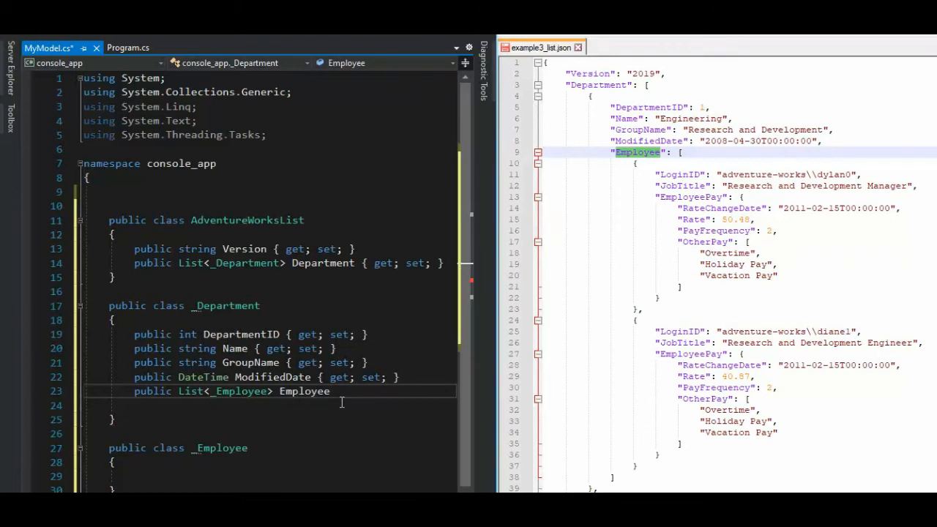
{"action": "type", "text": "{ get;set }"}
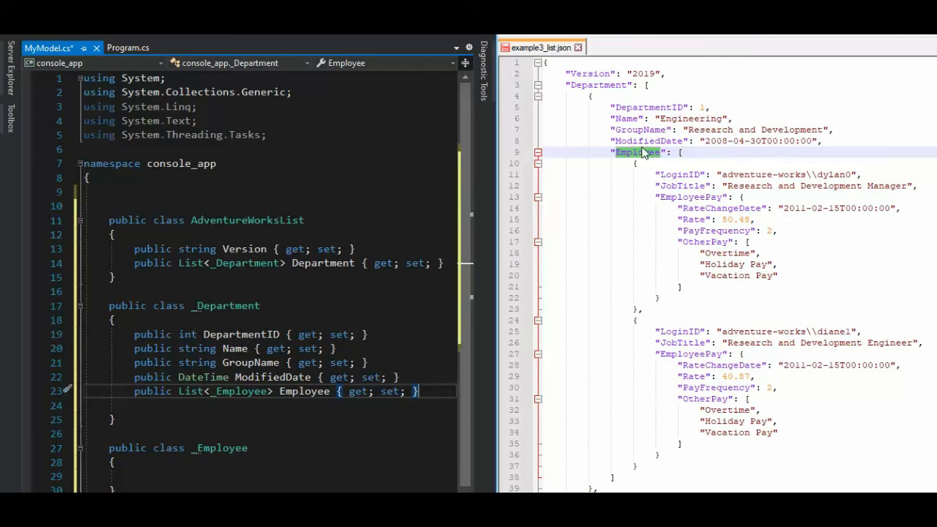
{"action": "left_click", "coordinate": [291, 448]}
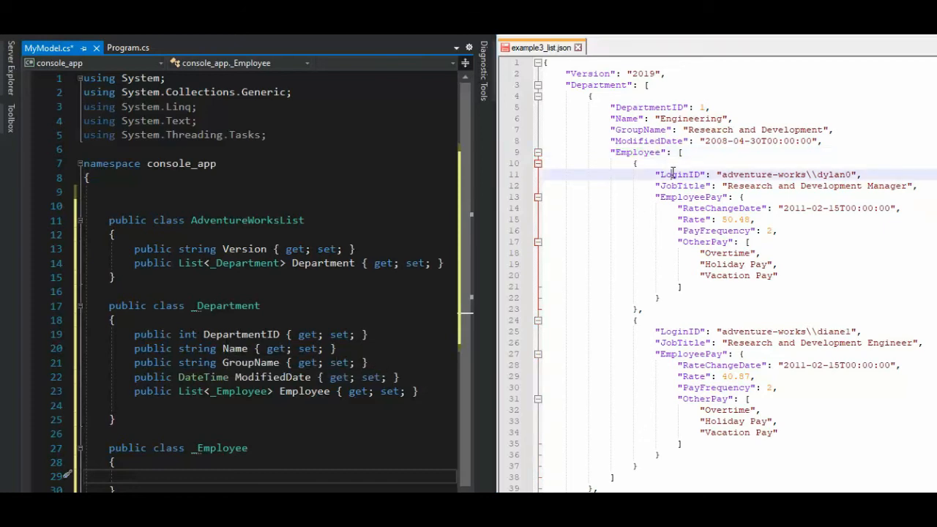
Add 'public string LoginID { get; set; }' and a string JobTitle property to _Employee
{"action": "double_click", "coordinate": [679, 175]}
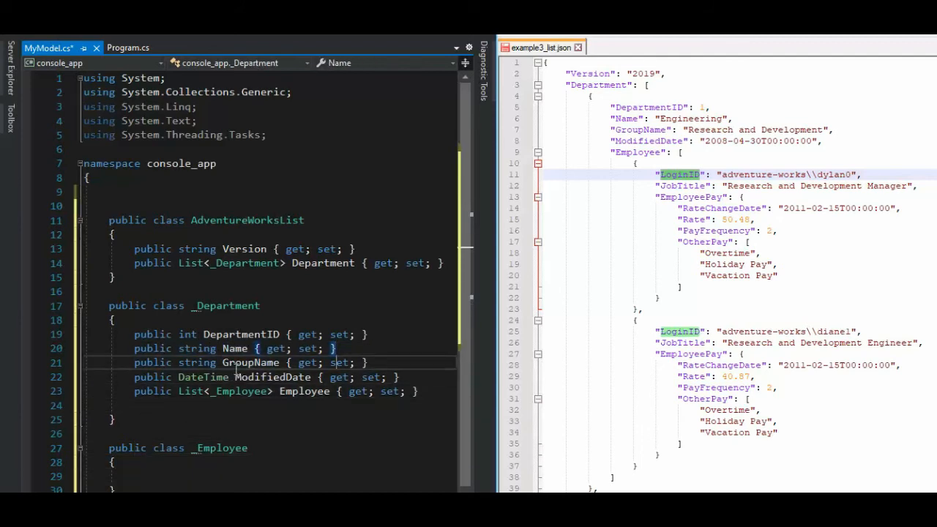
{"action": "type", "text": "public string Name { get; set; }"}
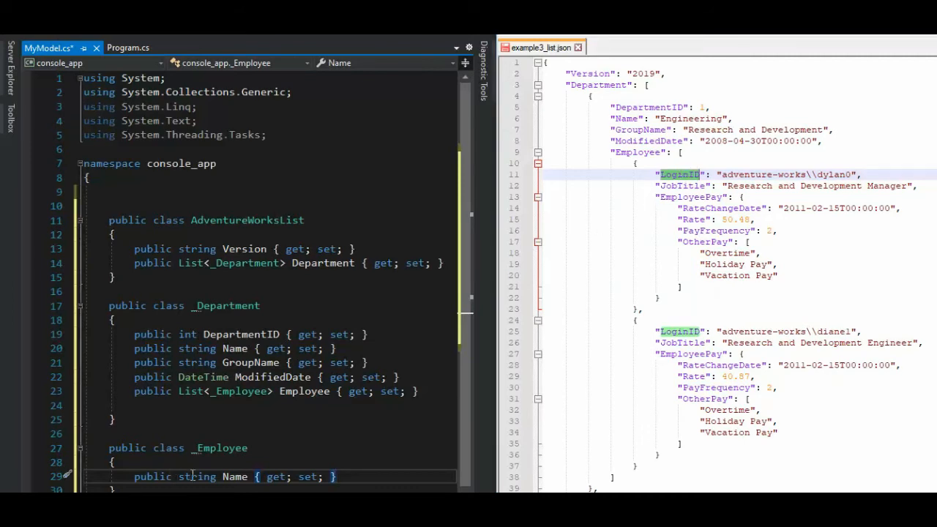
{"action": "type", "text": "LoginID"}
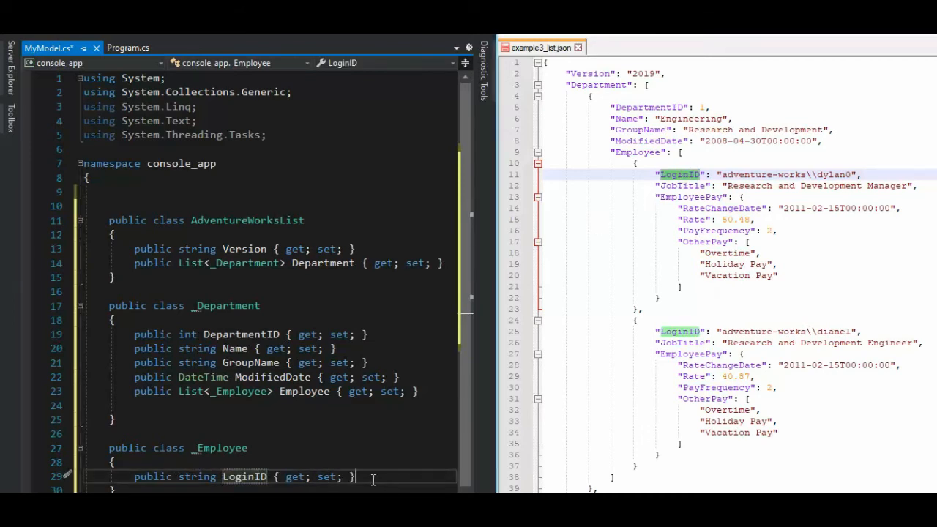
{"action": "triple_click", "coordinate": [242, 477]}
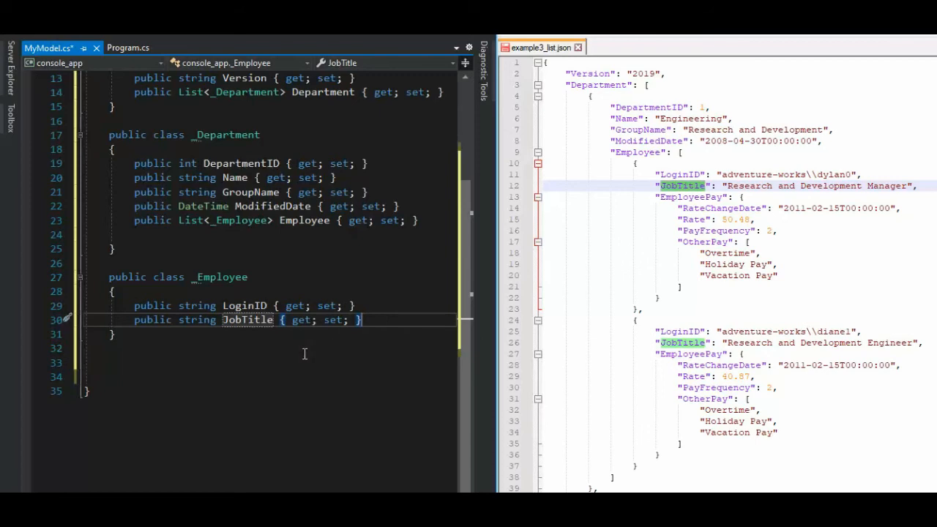
{"action": "mouse_move", "coordinate": [696, 199]}
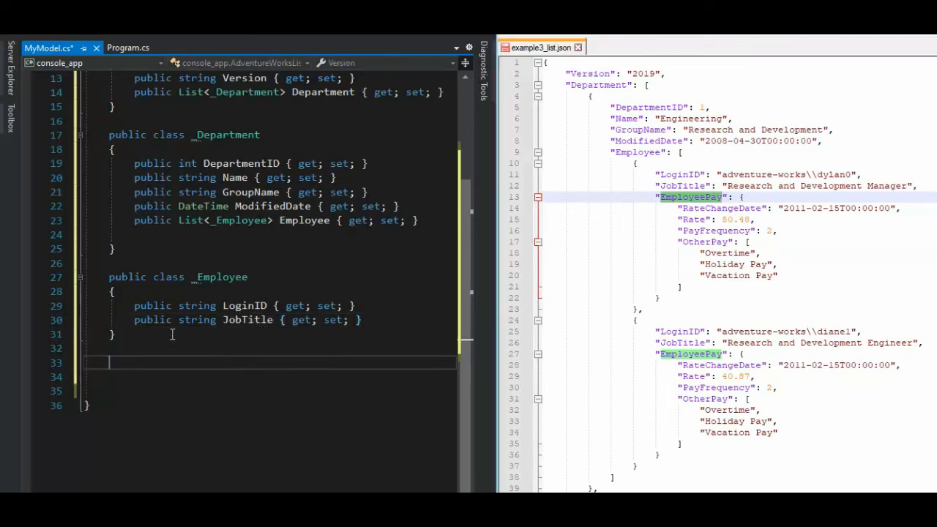
Type 'public class _EmployeePay' below _Employee and open its class body
{"action": "type", "text": "public class _Em"}
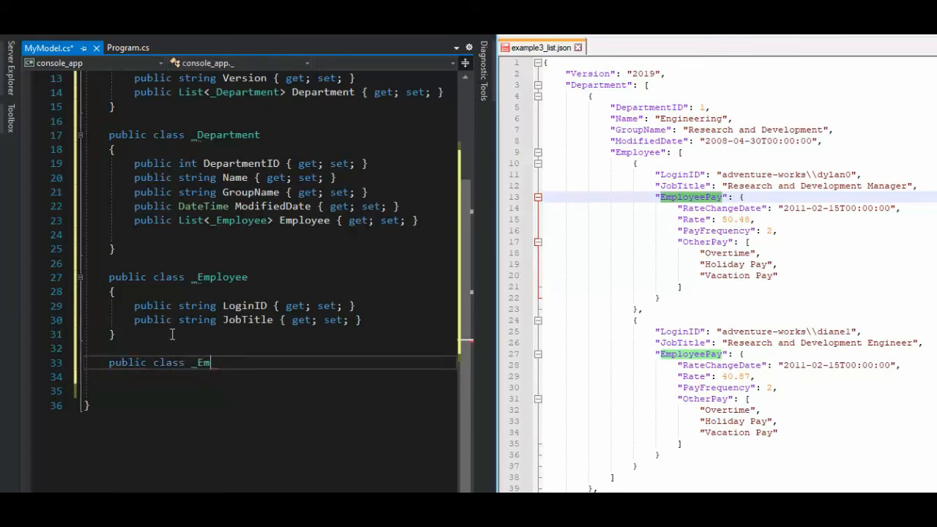
{"action": "type", "text": "ployeePay"}
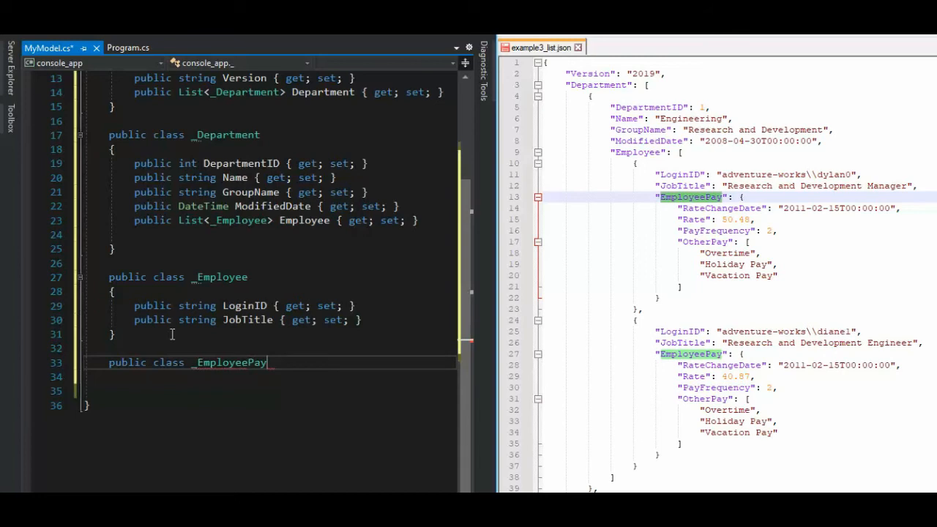
{"action": "key", "text": "enter"}
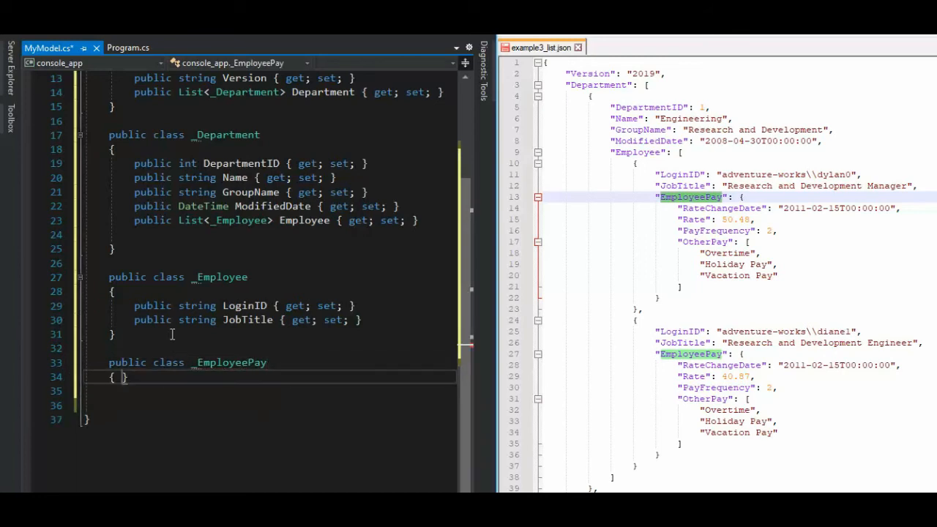
{"action": "key", "text": "enter"}
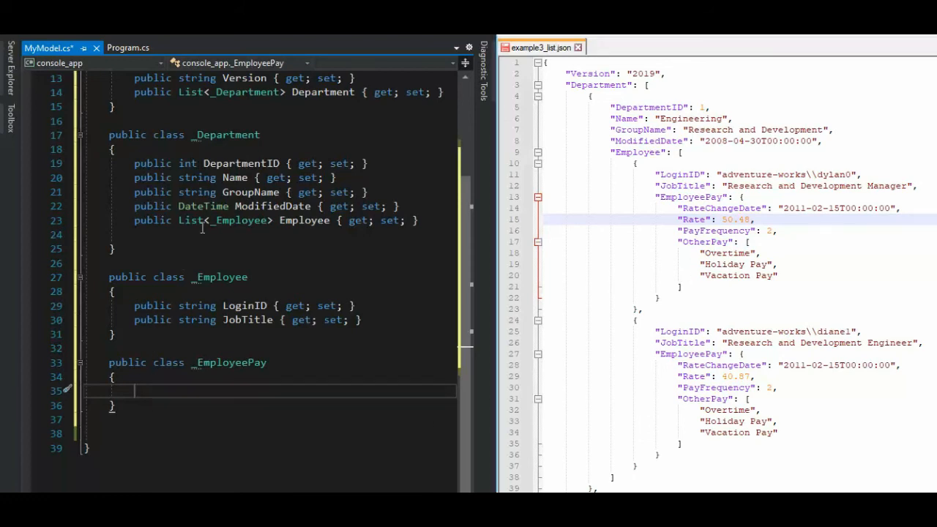
Paste property lines into _EmployeePay and edit them to RateChangeDate, float Rate, PayFrequency, string[] OtherPay
{"action": "double_click", "coordinate": [240, 163]}
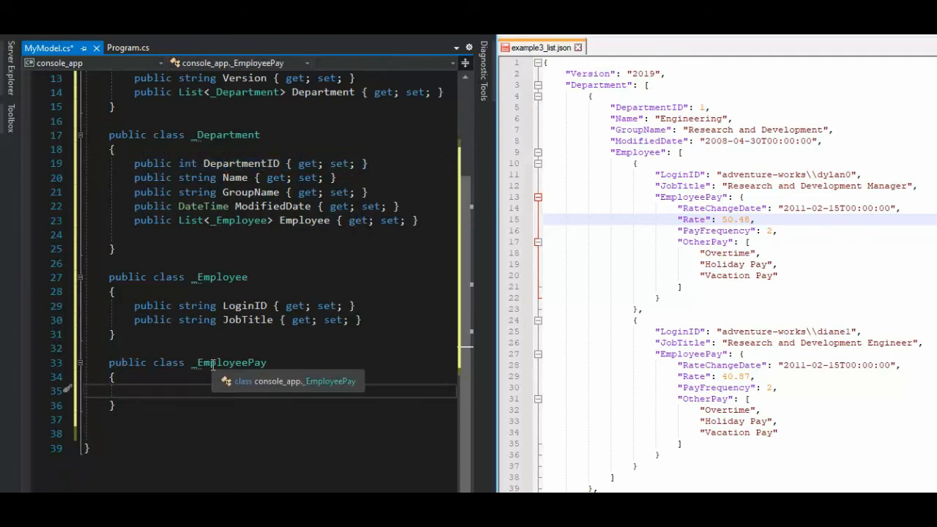
{"action": "type", "text": "public int DepartmentID { get; set; }"}
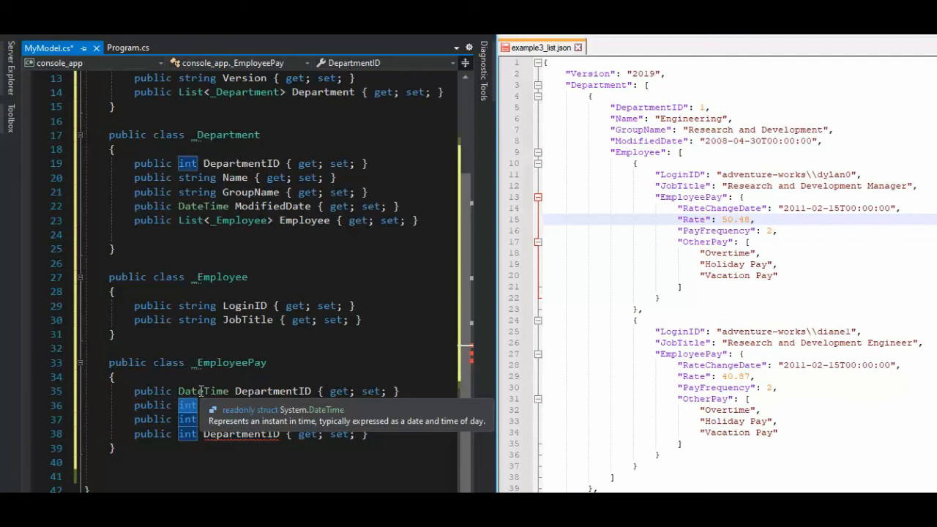
{"action": "type", "text": "float"}
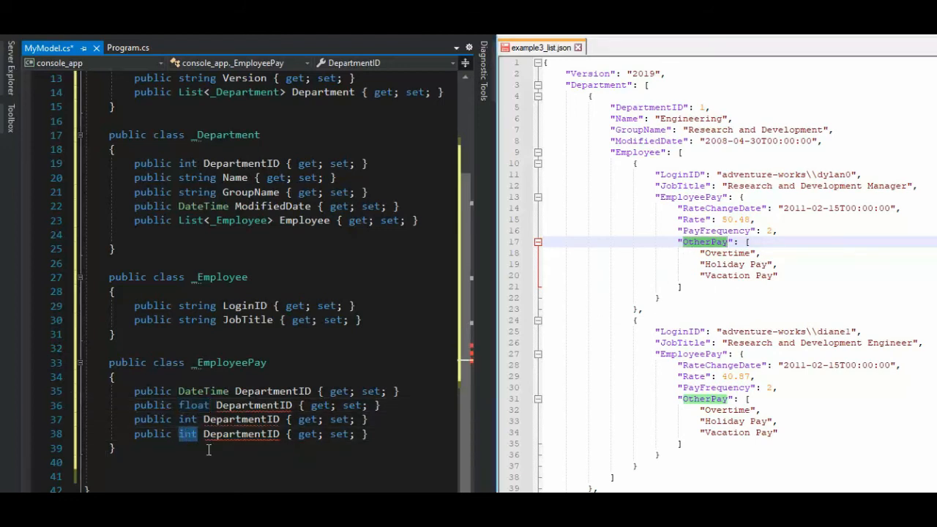
{"action": "type", "text": "string[] OtherPay"}
{"action": "left_click", "coordinate": [266, 391]}
{"action": "type", "text": "RateChangeDat"}
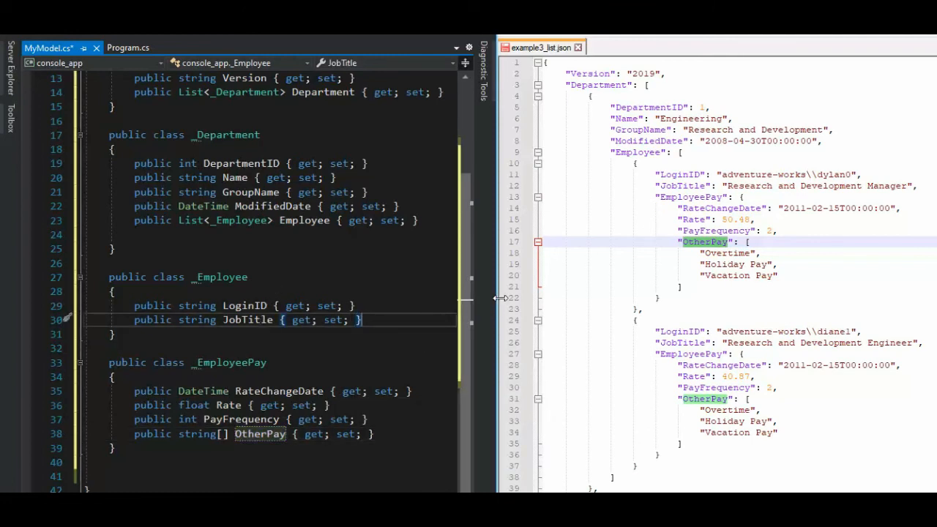
Add 'public _EmployeePay EmployeePay { get; set; }' to _Employee using IntelliSense
{"action": "type", "text": "public"}
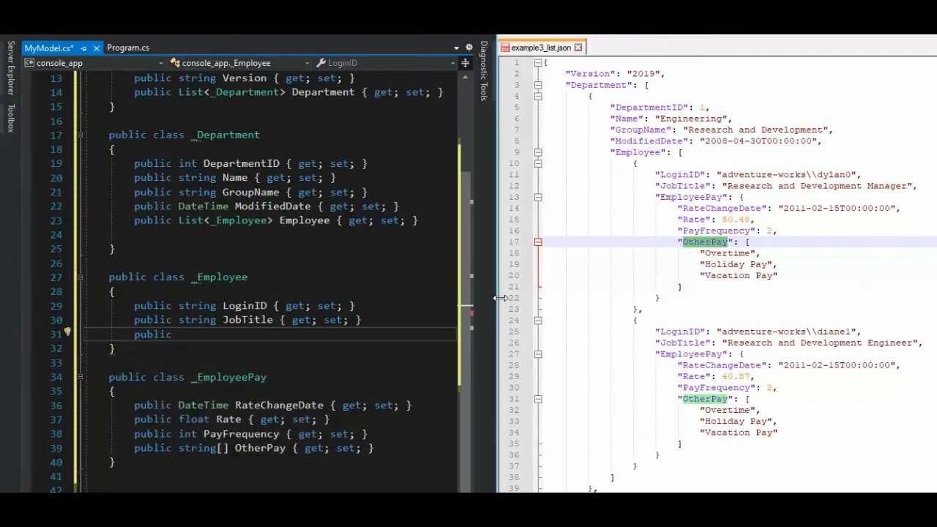
{"action": "type", "text": "List"}
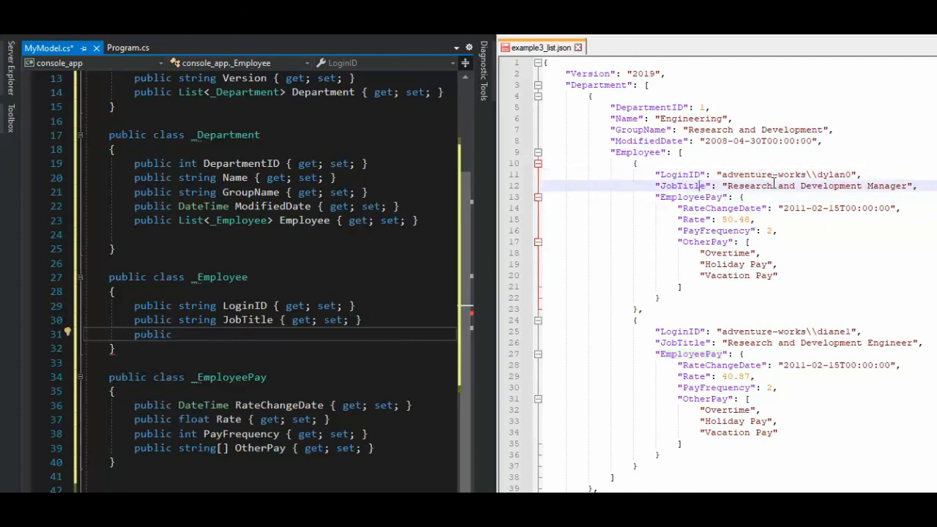
{"action": "left_click", "coordinate": [751, 197]}
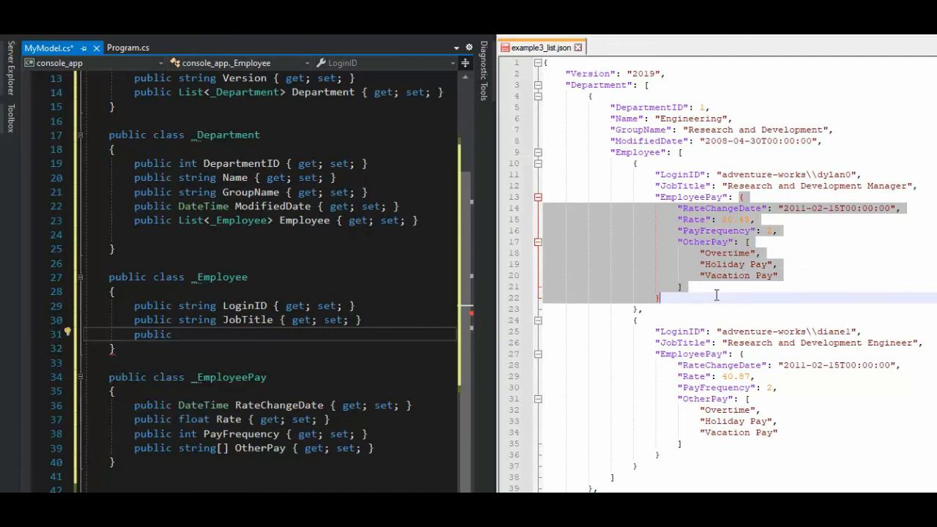
{"action": "mouse_move", "coordinate": [739, 263]}
{"action": "type", "text": " _"}
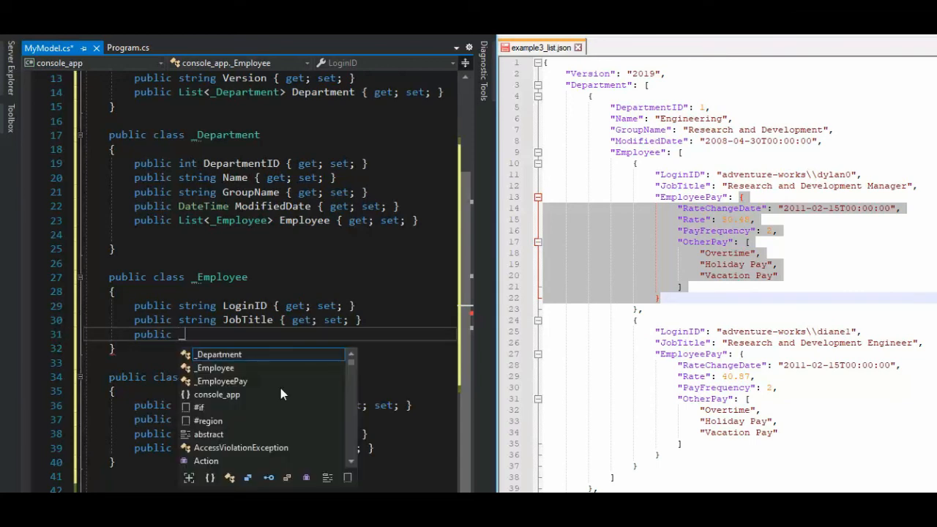
{"action": "type", "text": "e"}
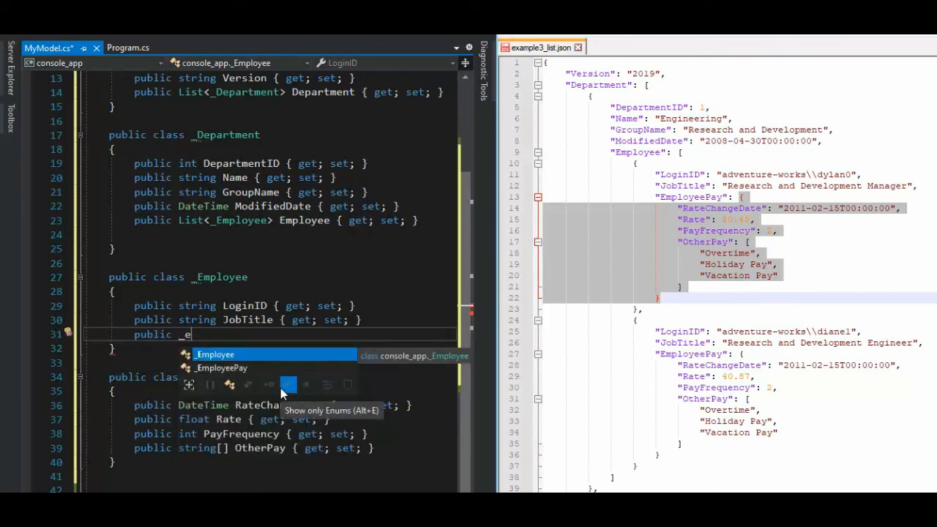
{"action": "type", "text": "mployeePay"}
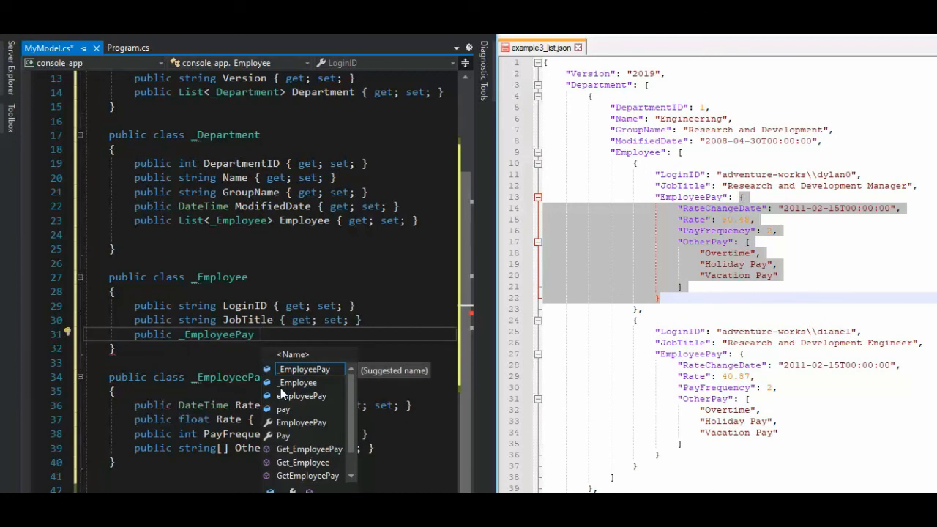
{"action": "type", "text": "EmployeePay { get; set;"}
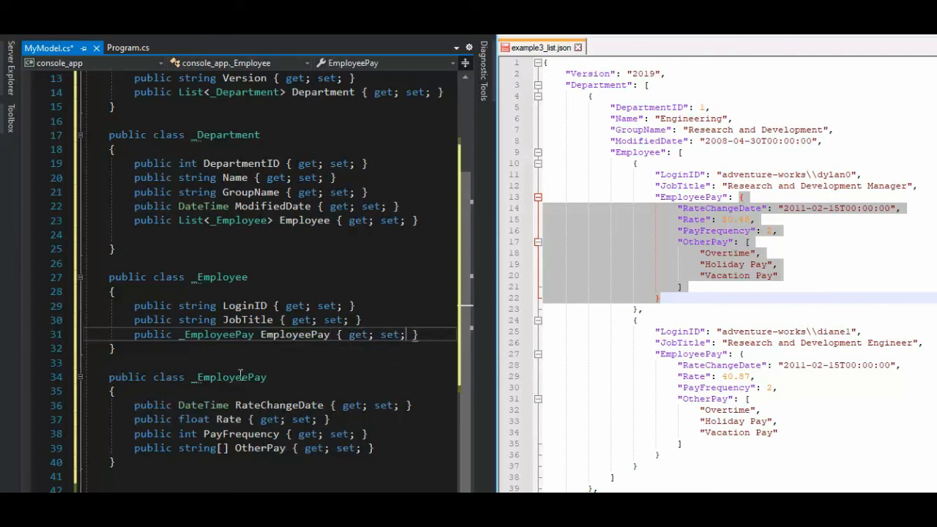
{"action": "double_click", "coordinate": [216, 335]}
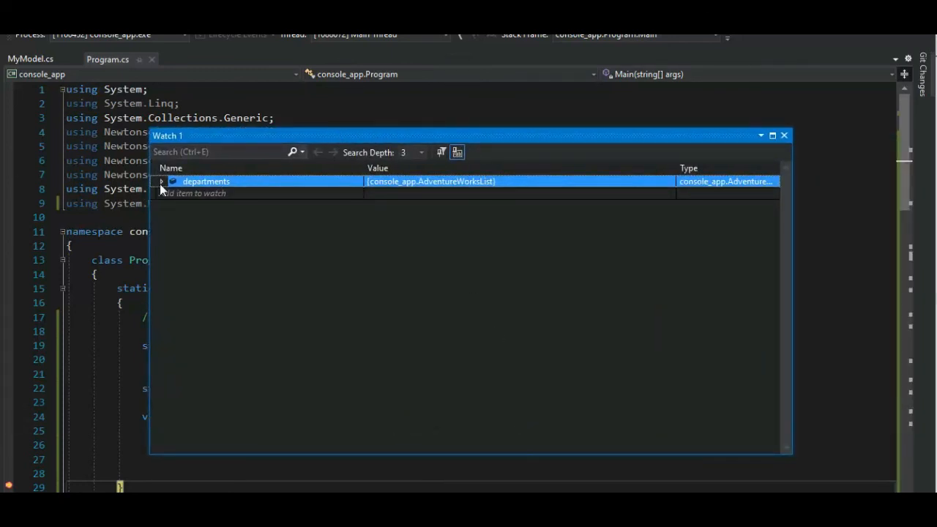
In Watch 1, expand departments > Department[0] > Employee[0] > EmployeePay > OtherPay
{"action": "left_click", "coordinate": [161, 182]}
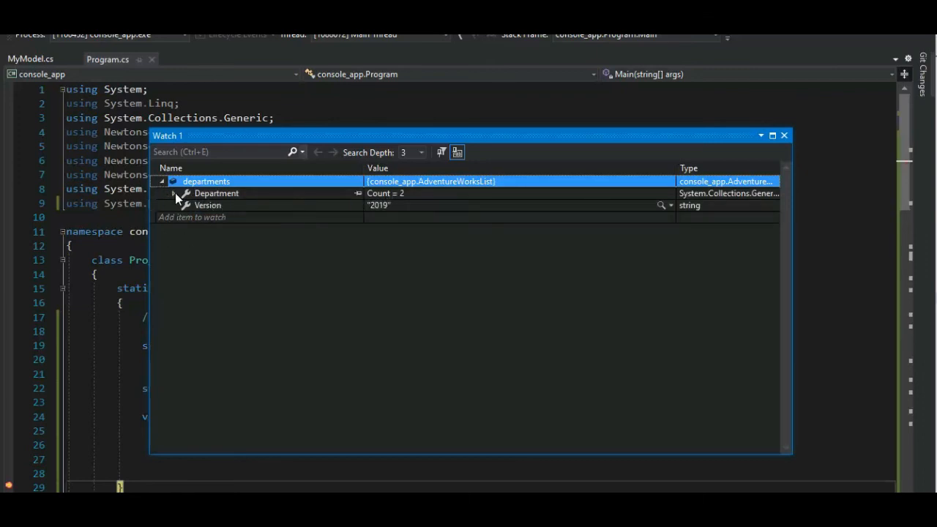
{"action": "left_click", "coordinate": [186, 193]}
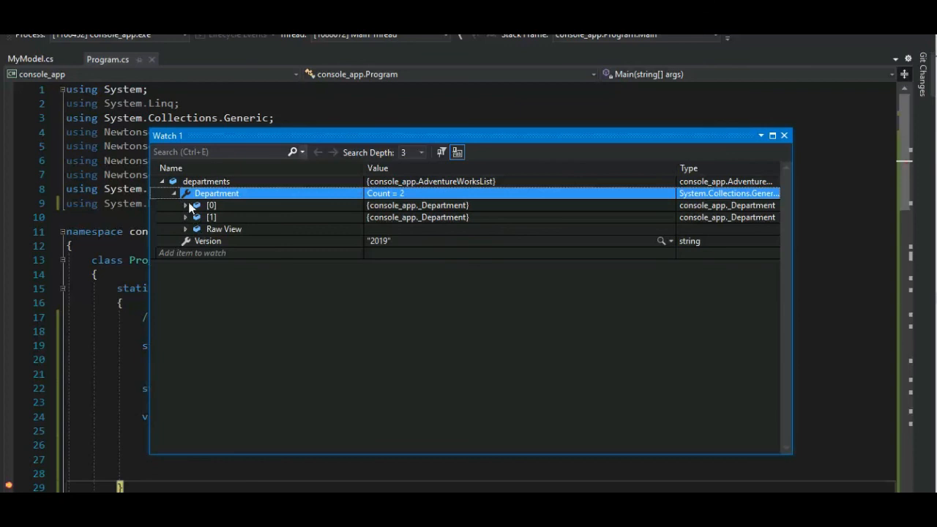
{"action": "left_click", "coordinate": [186, 205]}
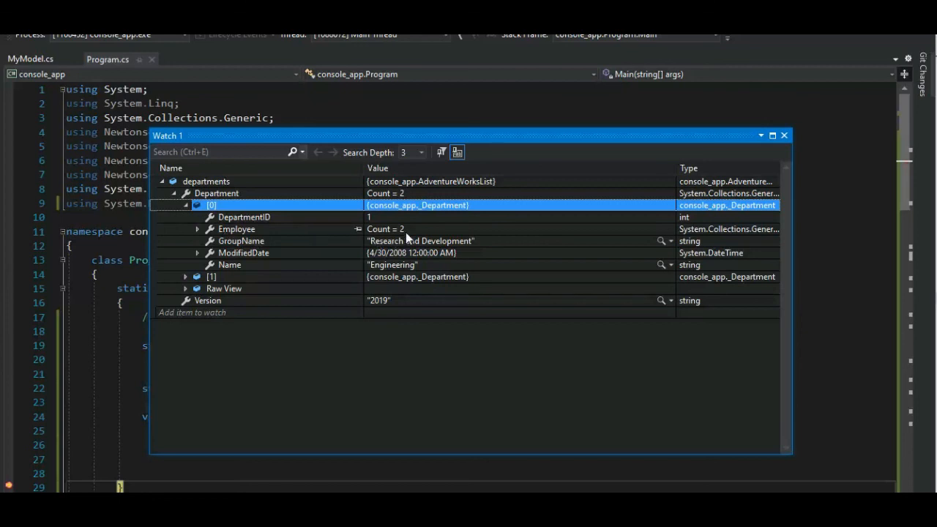
{"action": "left_click", "coordinate": [197, 229]}
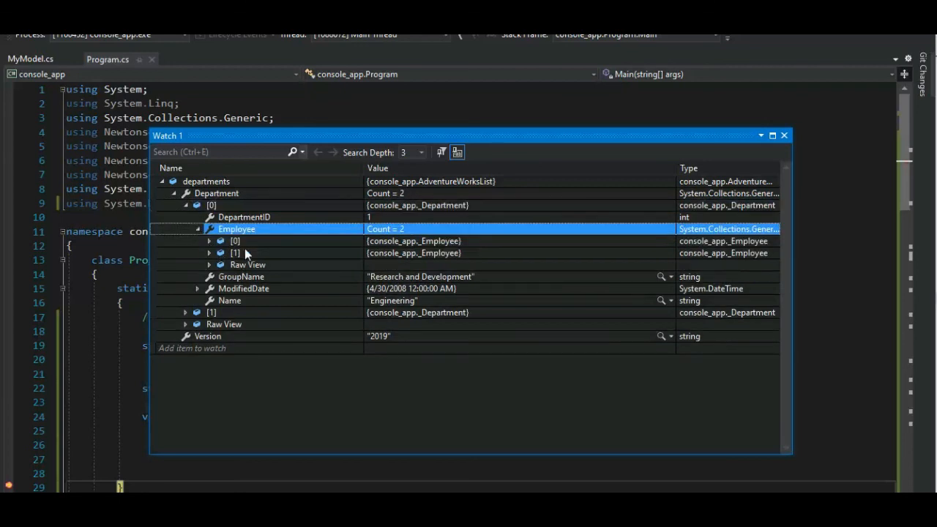
{"action": "left_click", "coordinate": [209, 241]}
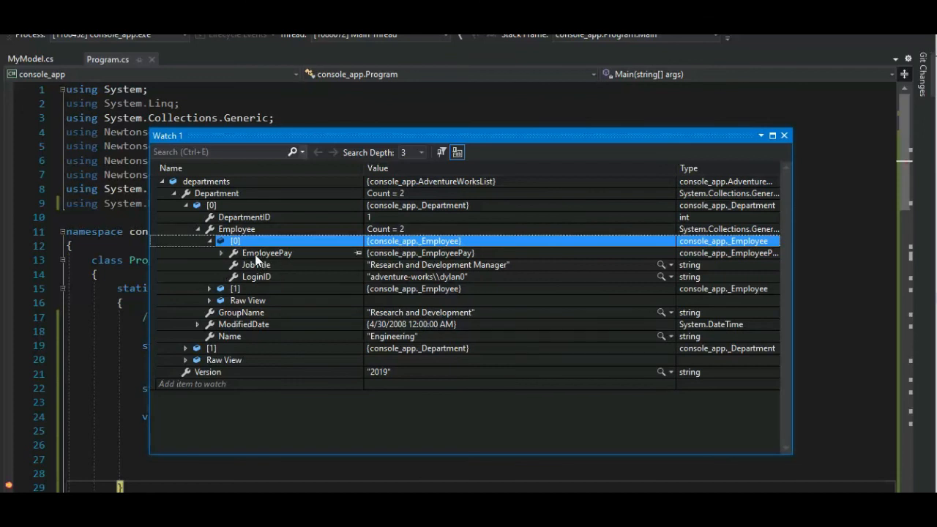
{"action": "mouse_move", "coordinate": [280, 270]}
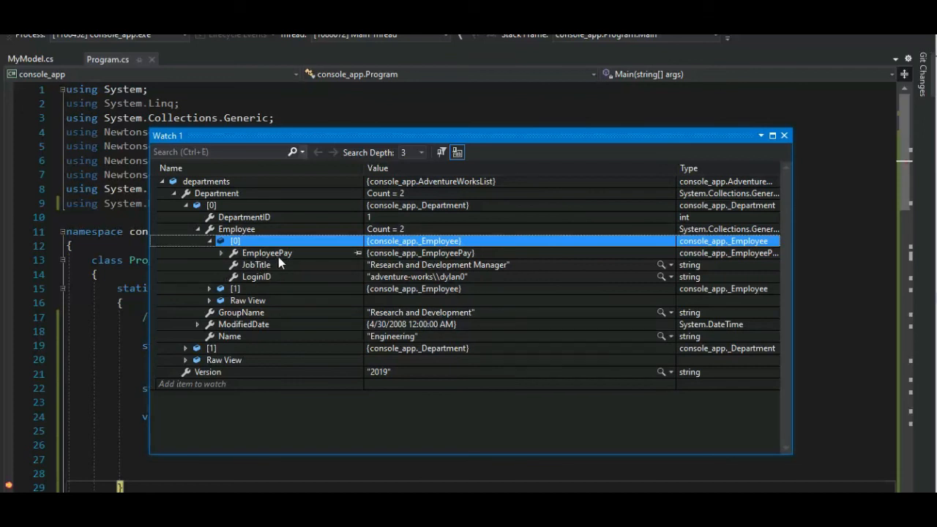
{"action": "left_click", "coordinate": [221, 253]}
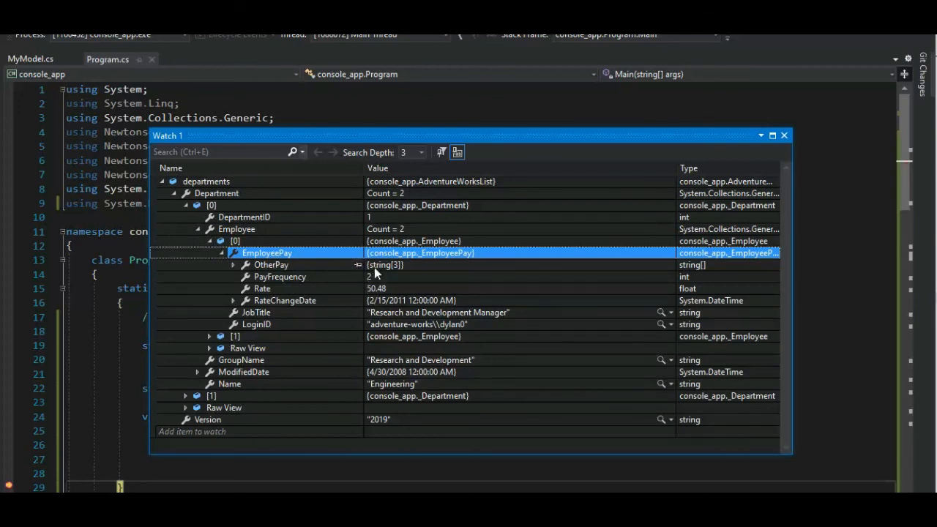
{"action": "left_click", "coordinate": [233, 264]}
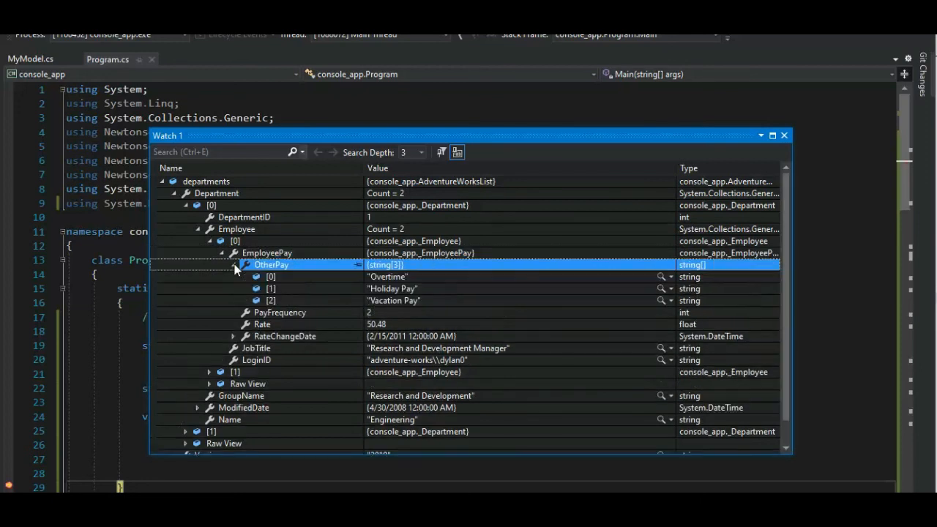
{"action": "mouse_move", "coordinate": [293, 354]}
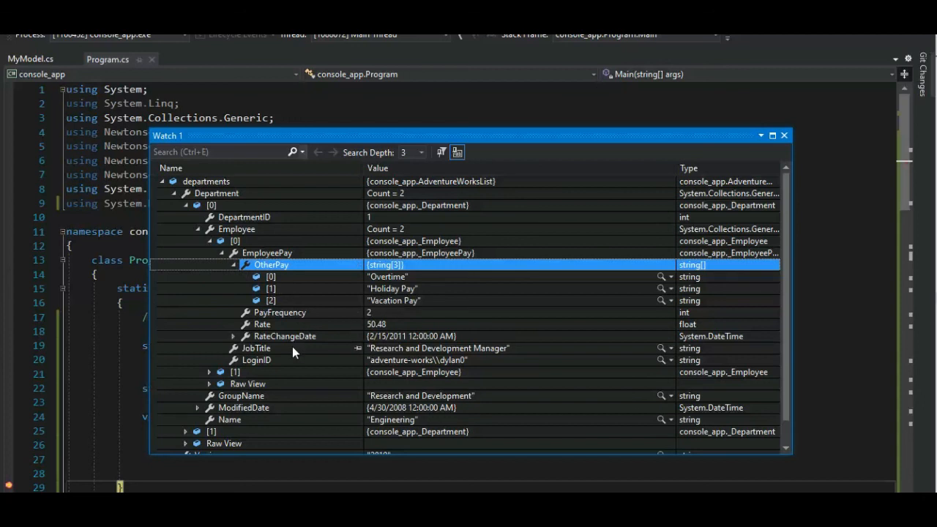
{"action": "mouse_move", "coordinate": [443, 337]}
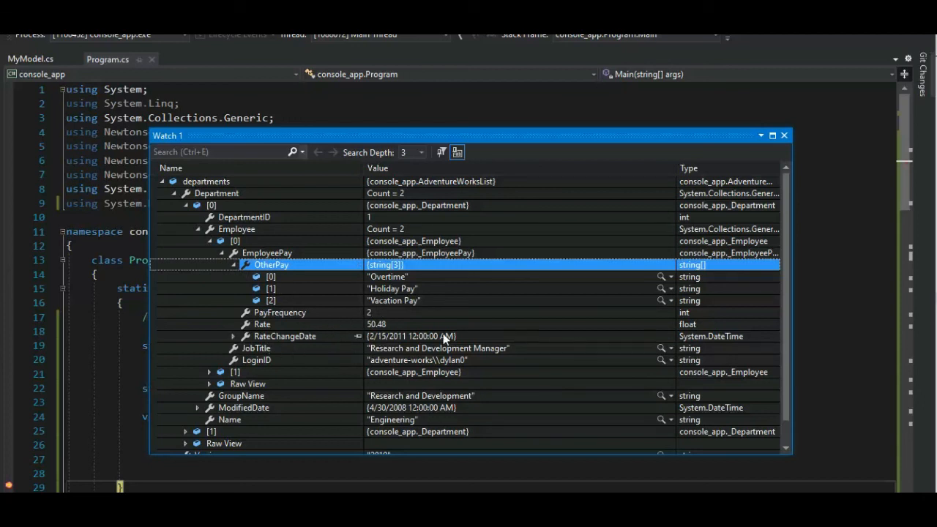